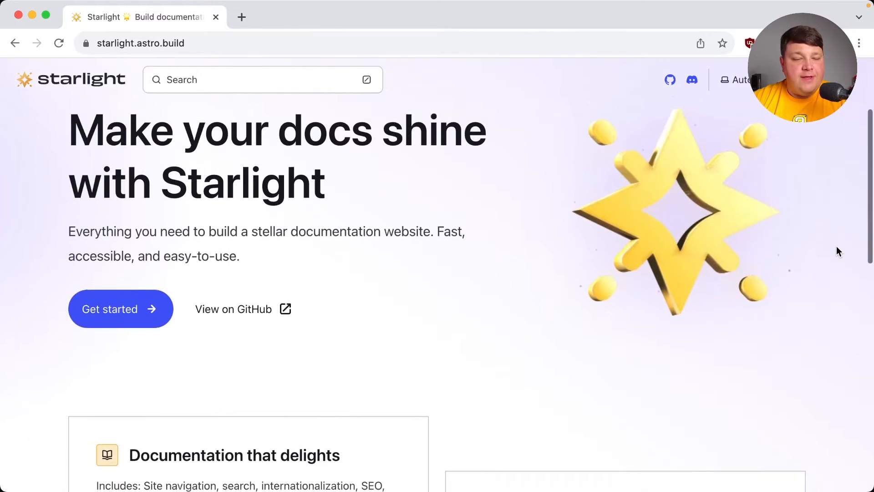
# Load nextra.site, scroll through its homepage, and open the Documentation section.
pyautogui.write('nextra.site')
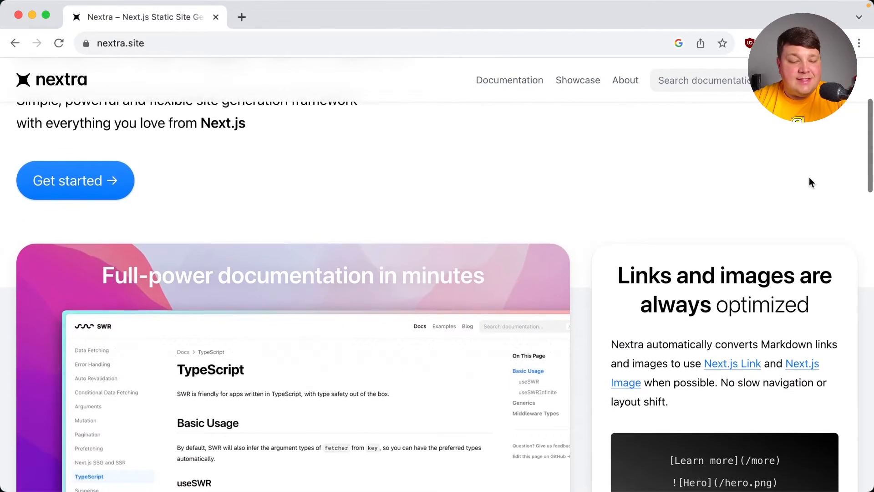
pyautogui.scroll(-3)
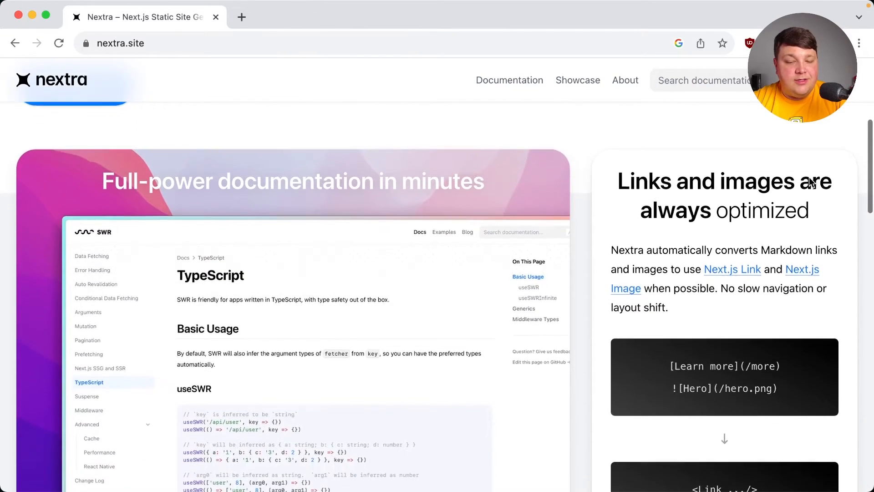
pyautogui.scroll(-3)
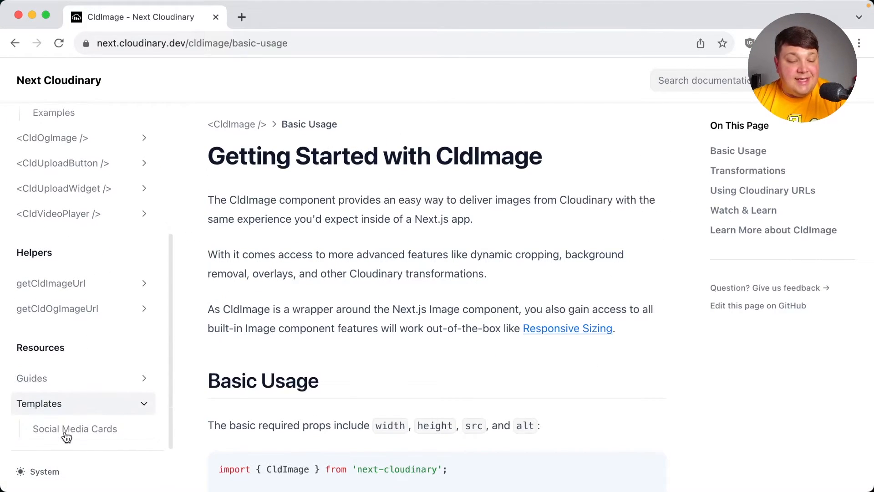
pyautogui.click(75, 429)
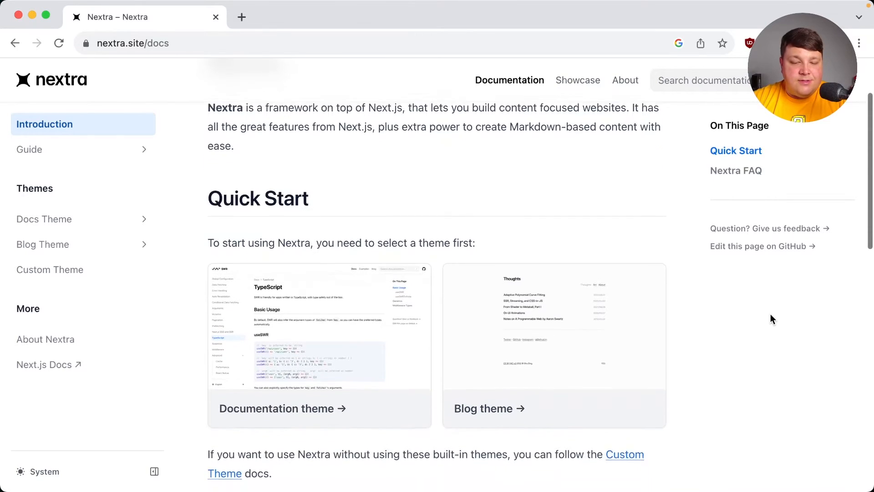
# Scroll the Docs Theme guide to Deploy to Vercel and open the nextra-docs-template repository.
pyautogui.scroll(-3)
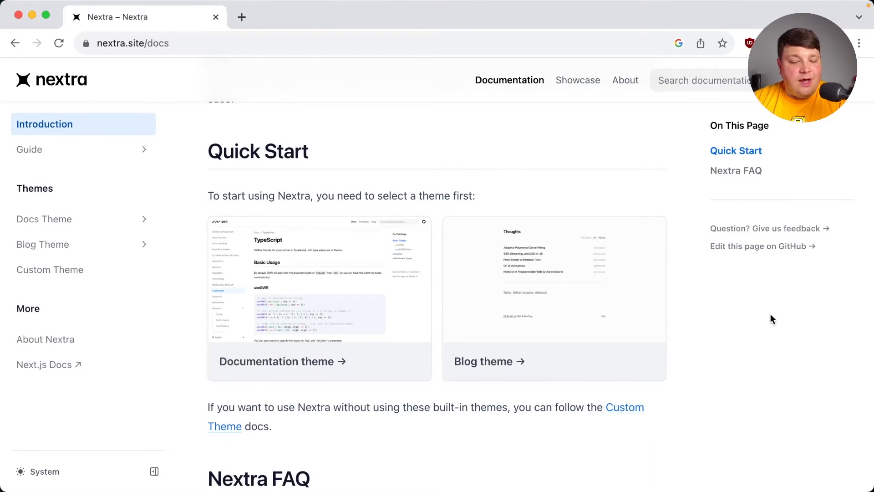
pyautogui.moveTo(590, 269)
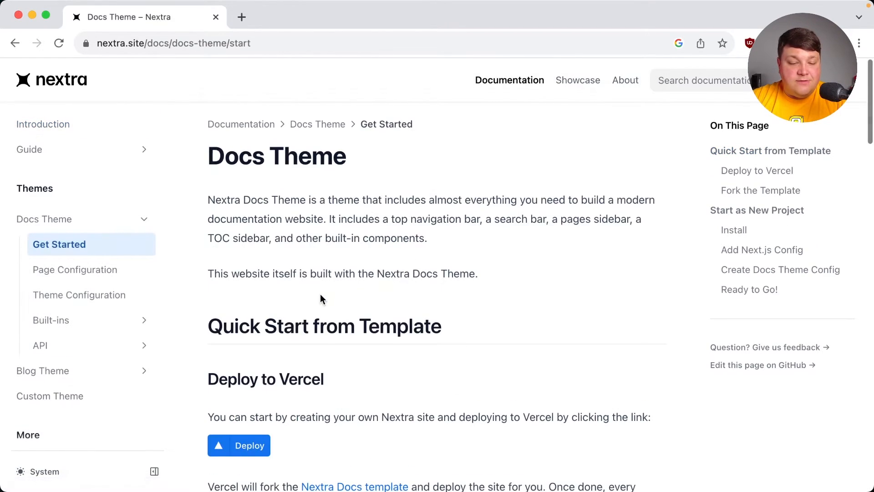
pyautogui.scroll(-3)
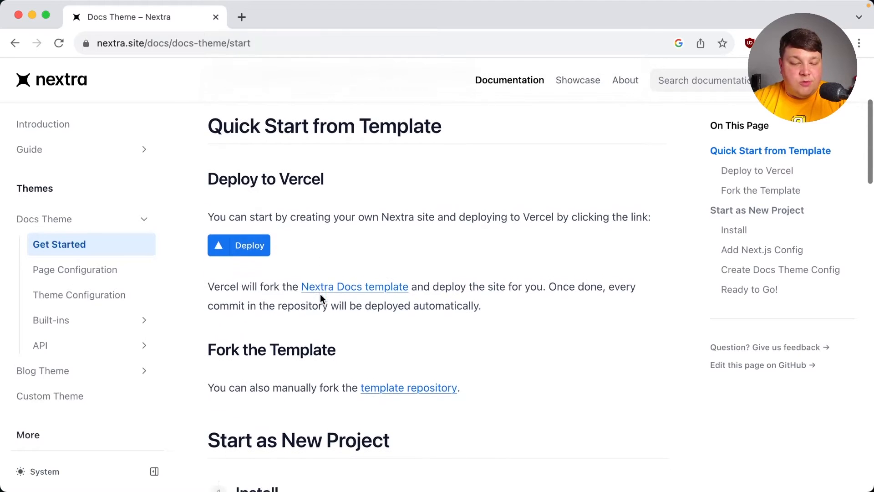
pyautogui.scroll(-3)
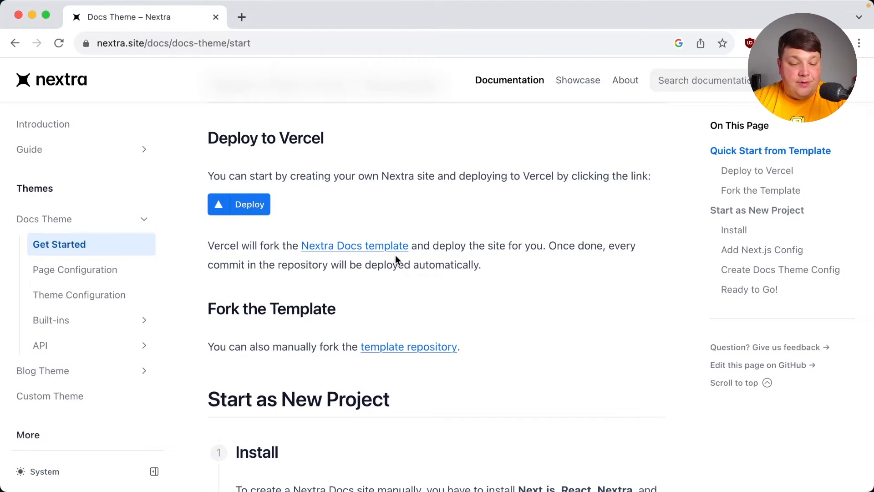
pyautogui.scroll(-3)
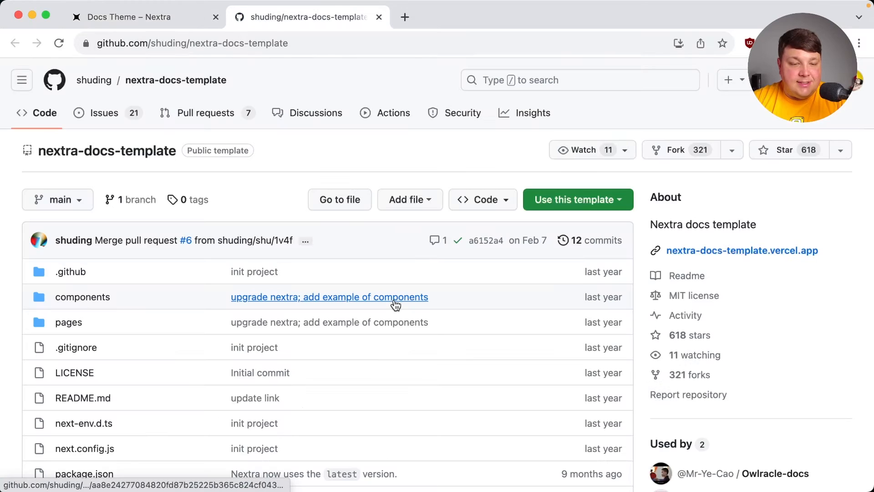
pyautogui.click(192, 43)
pyautogui.write('npx create-next-app')
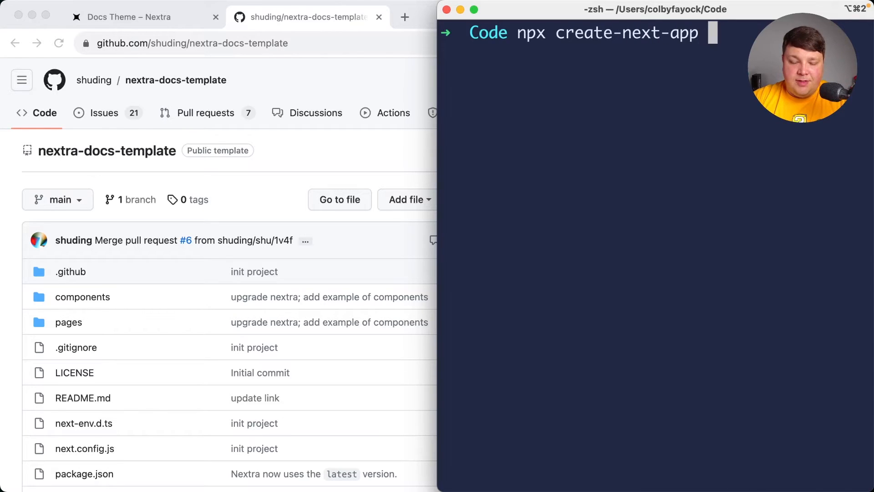
pyautogui.write('-e')
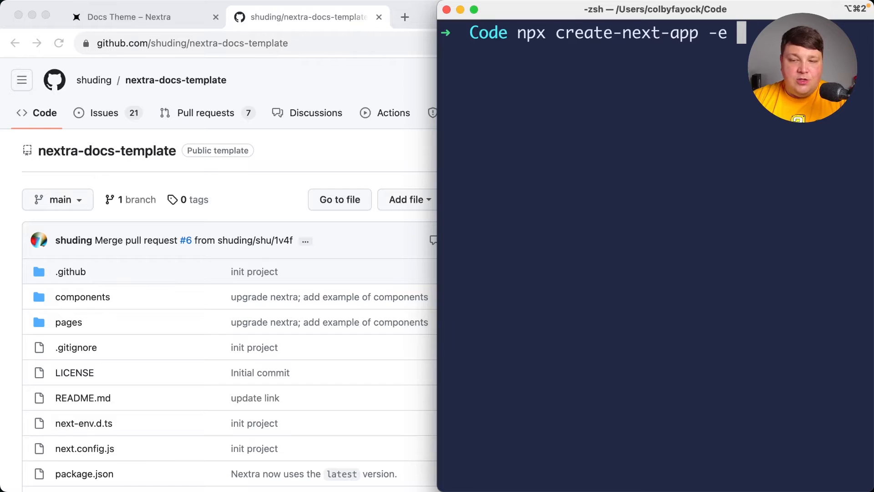
pyautogui.write('https://github.com/shuding/nextra-docs-template')
pyautogui.write('npm run dev')
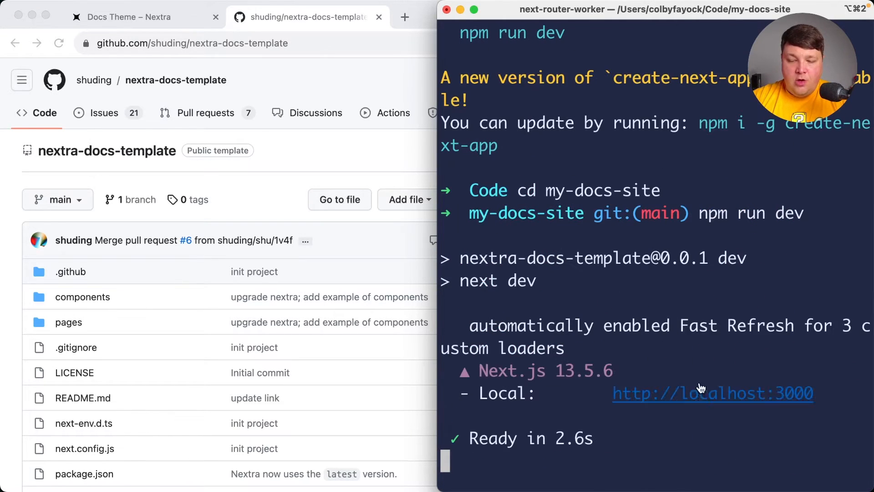
pyautogui.click(712, 393)
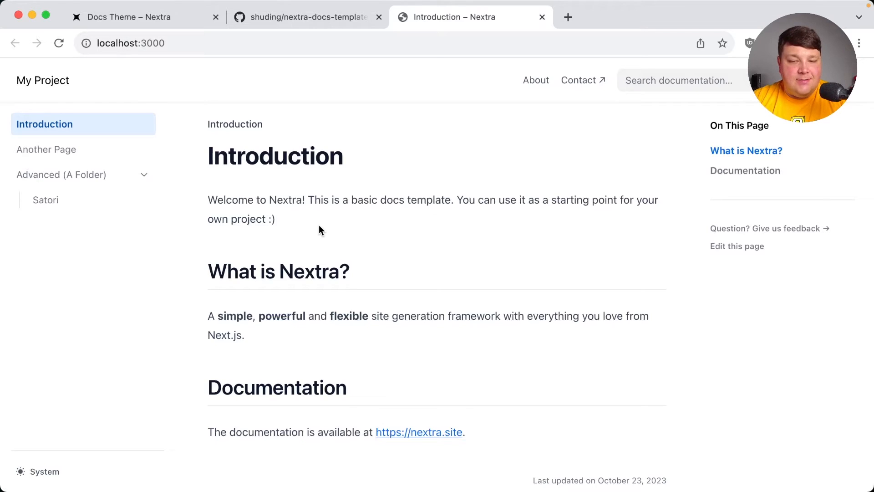
pyautogui.moveTo(477, 108)
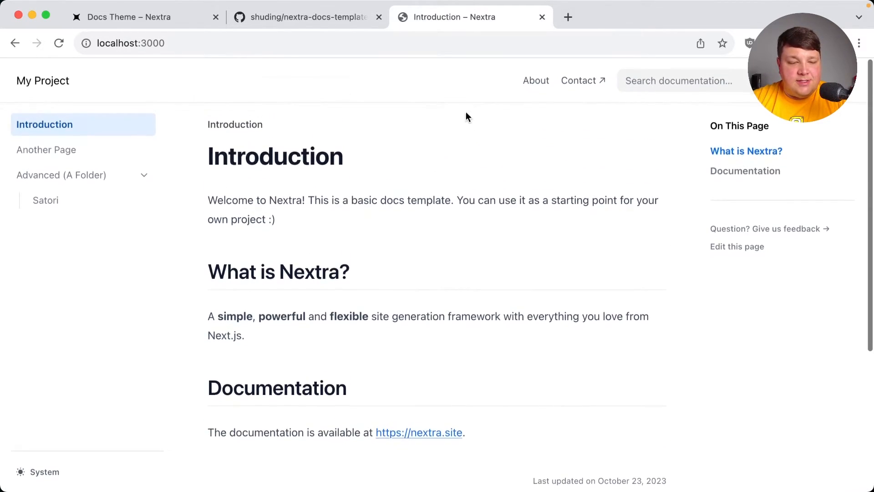
# Visit Another Page and increment its component example counter.
pyautogui.click(46, 149)
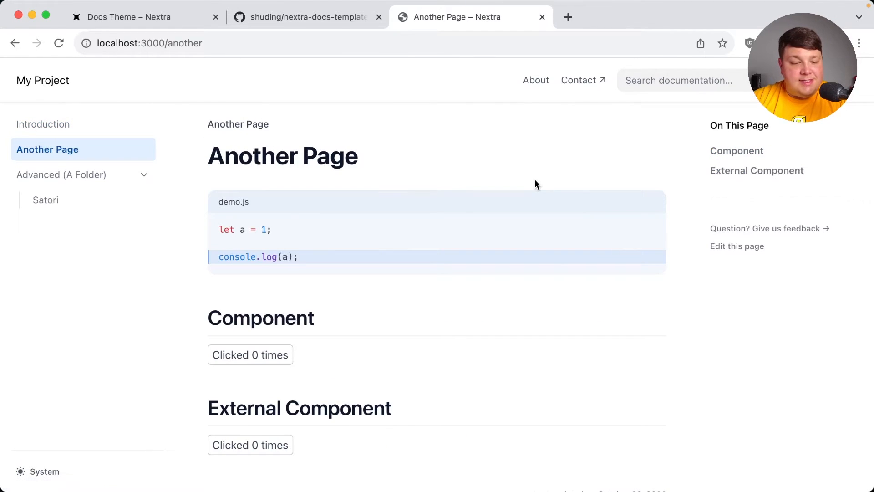
pyautogui.scroll(-3)
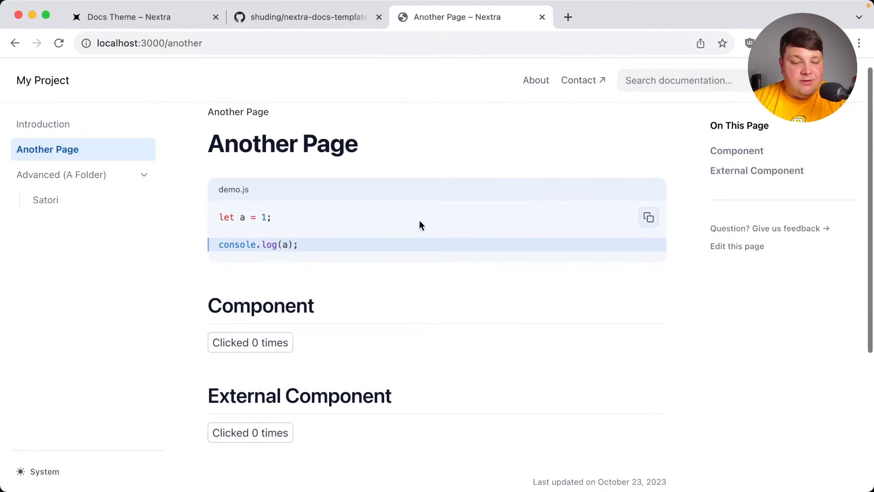
pyautogui.click(250, 342)
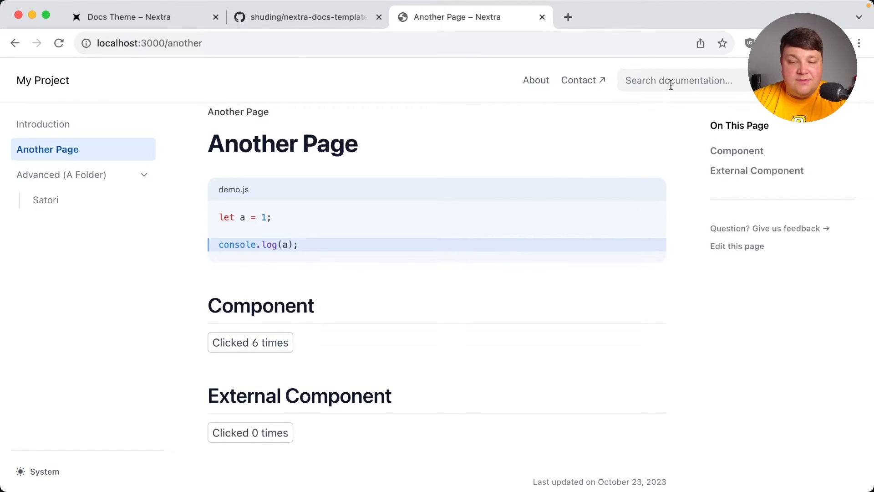
pyautogui.moveTo(268, 401)
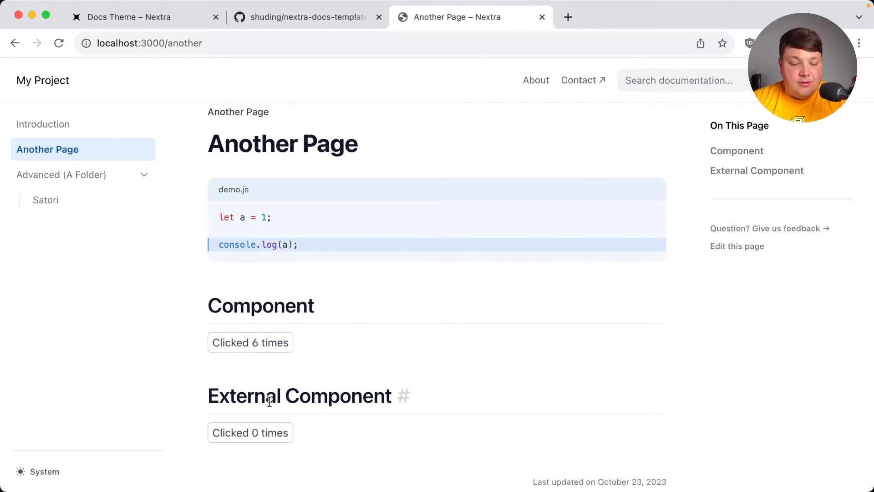
# Search 'external', jump to the External Component section, and switch the site to dark mode.
pyautogui.write('external')
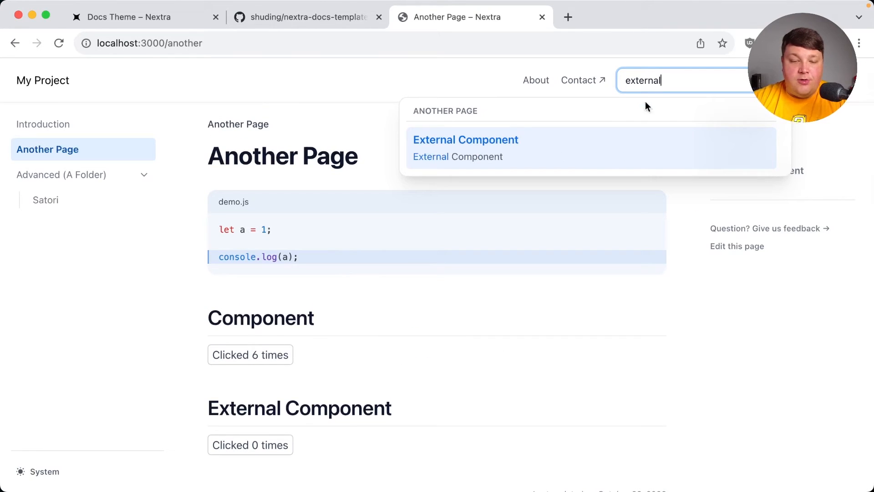
pyautogui.click(465, 139)
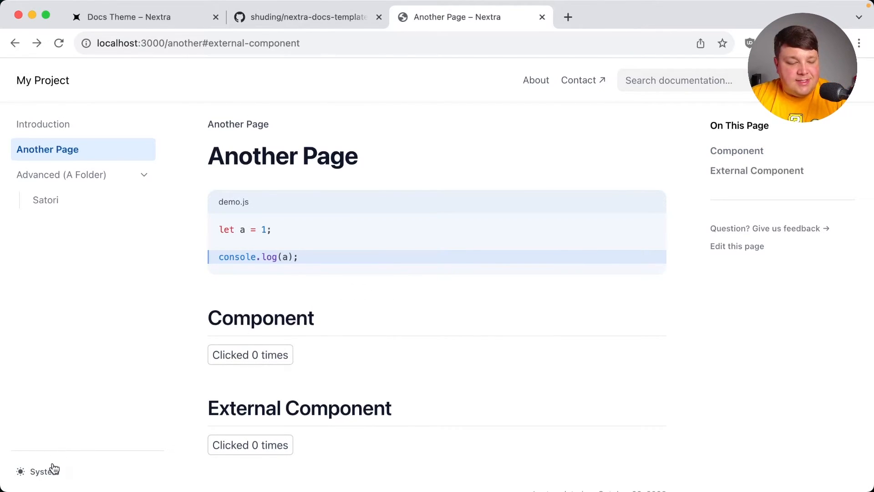
pyautogui.click(39, 471)
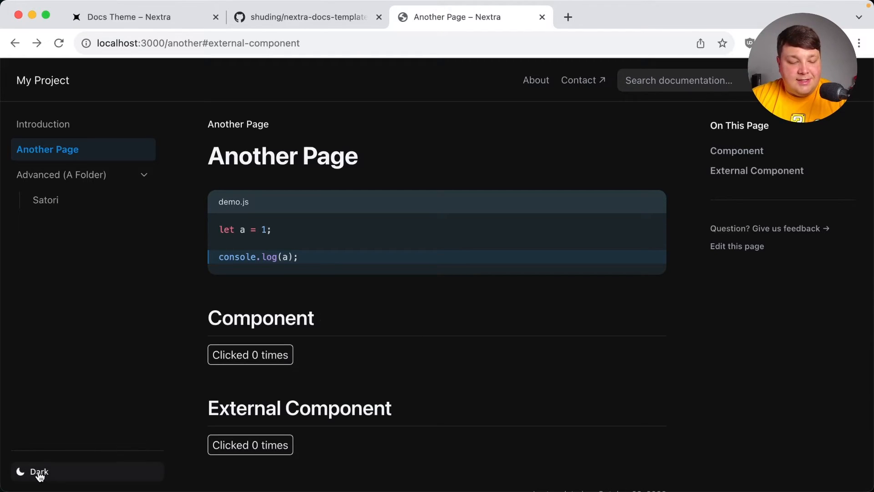
pyautogui.click(37, 472)
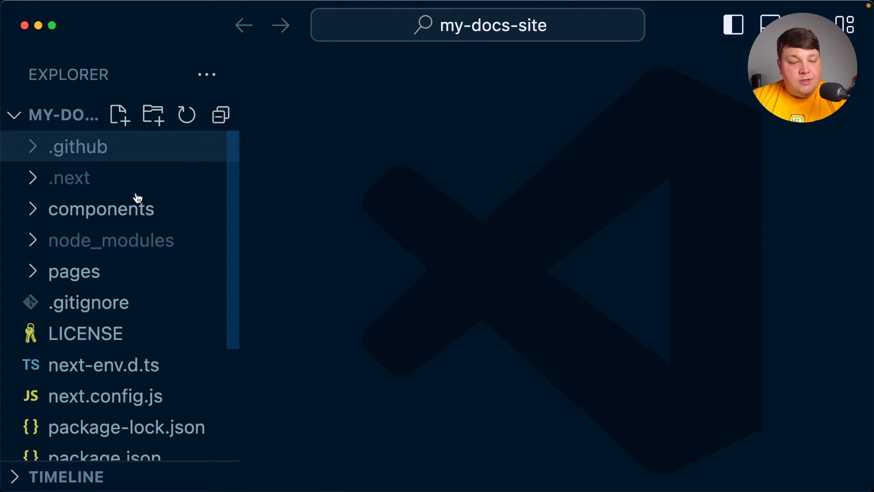
# Browse the components and pages folders, viewing the introduction and Advanced index pages, then _meta.json.
pyautogui.click(101, 208)
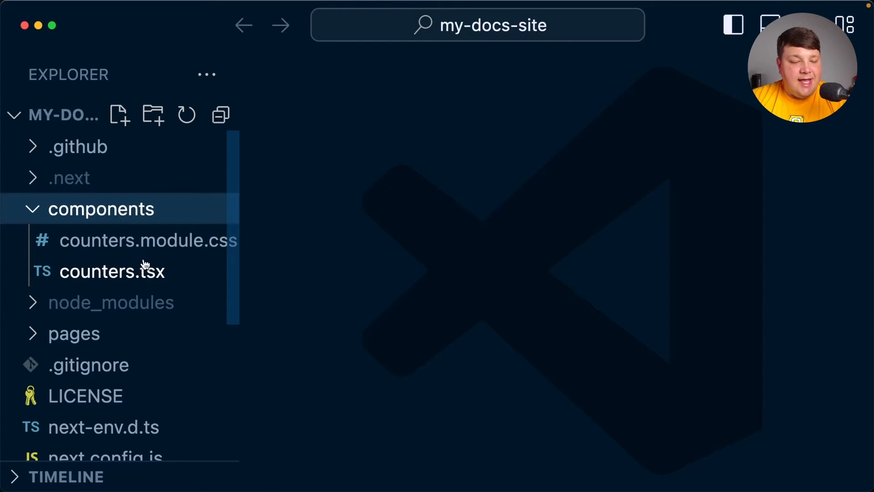
pyautogui.moveTo(123, 262)
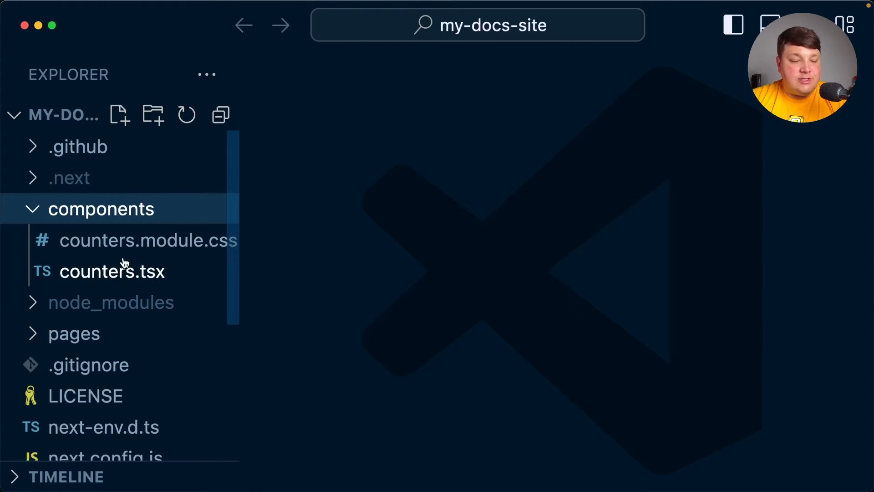
pyautogui.click(101, 208)
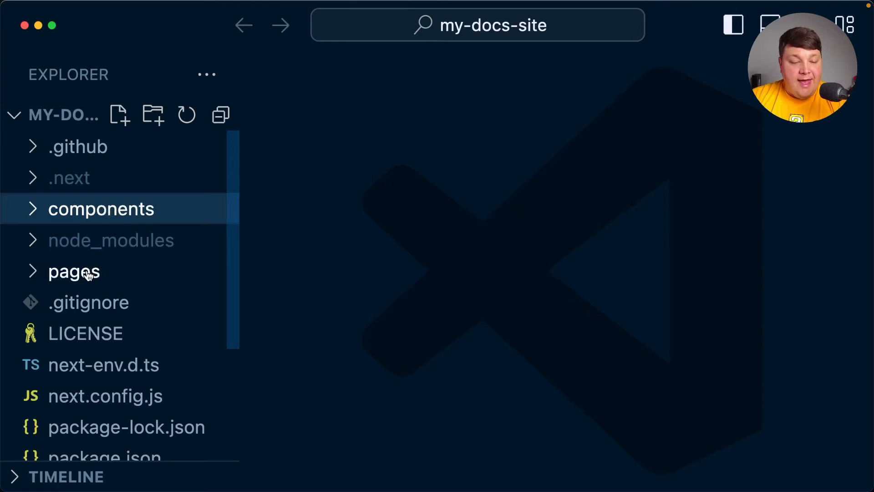
pyautogui.click(74, 271)
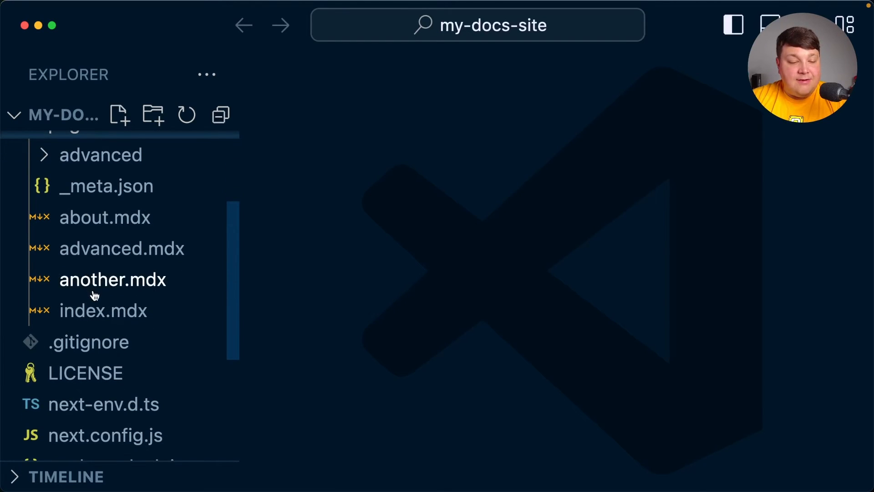
pyautogui.click(103, 311)
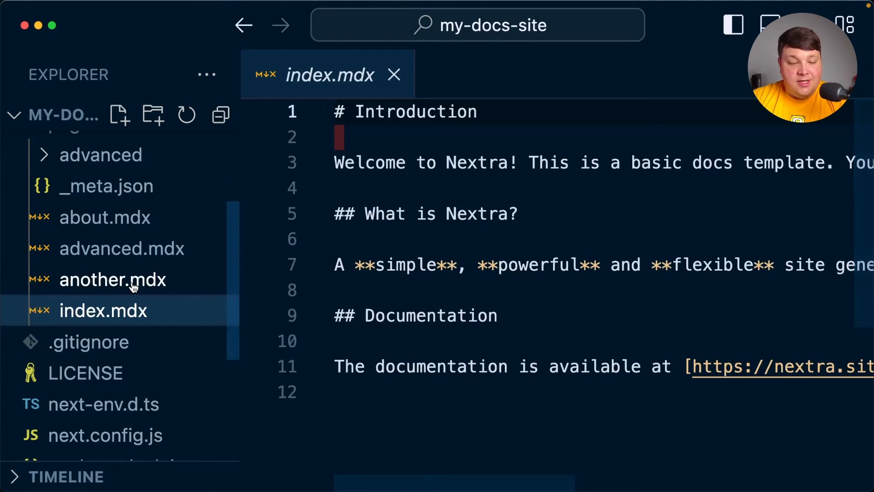
pyautogui.click(112, 279)
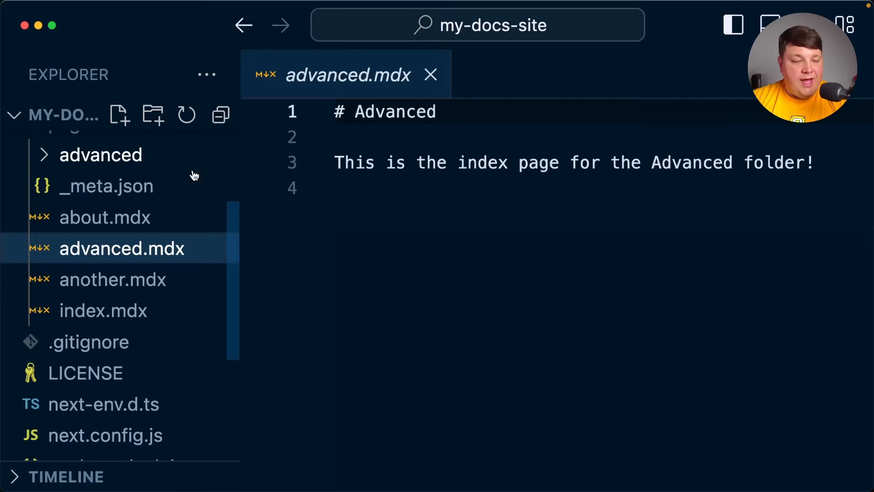
pyautogui.click(106, 186)
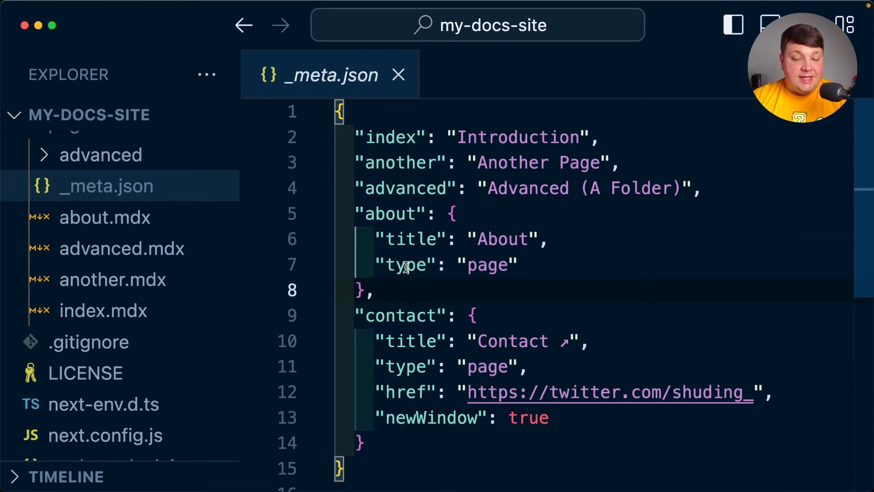
# Compare the _meta.json sidebar entries against the local site's navigation.
pyautogui.doubleClick(501, 239)
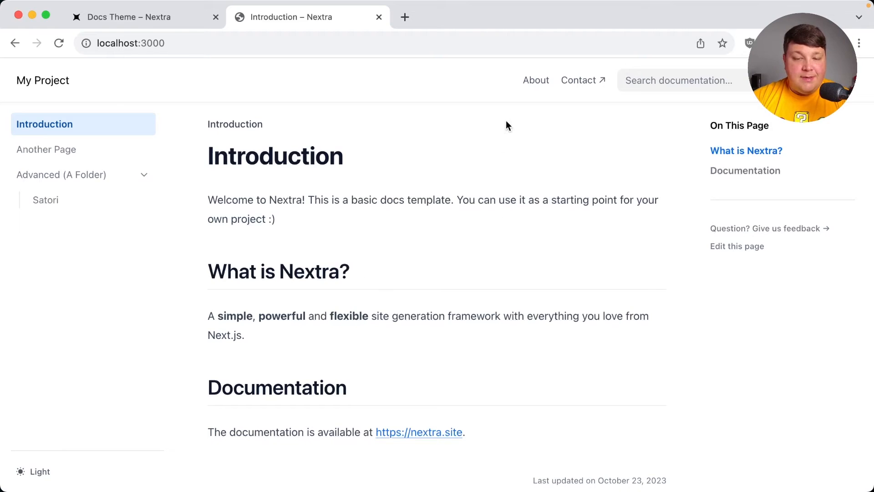
pyautogui.moveTo(542, 106)
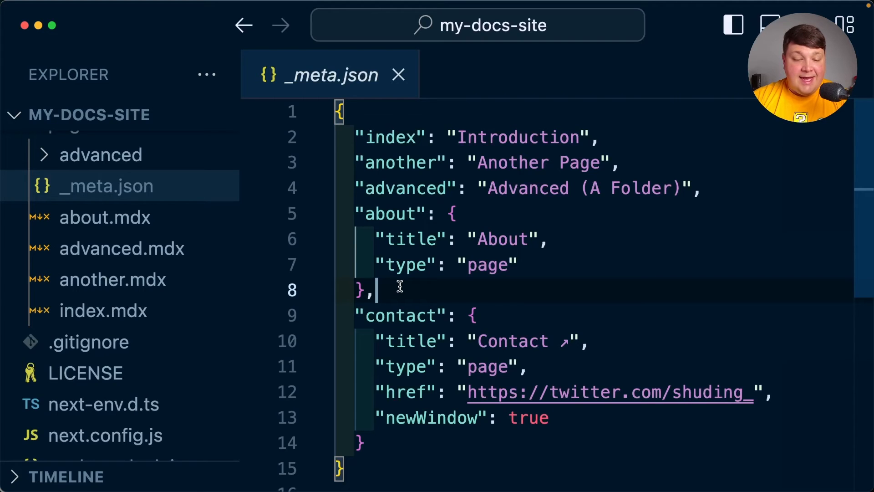
pyautogui.moveTo(454, 406)
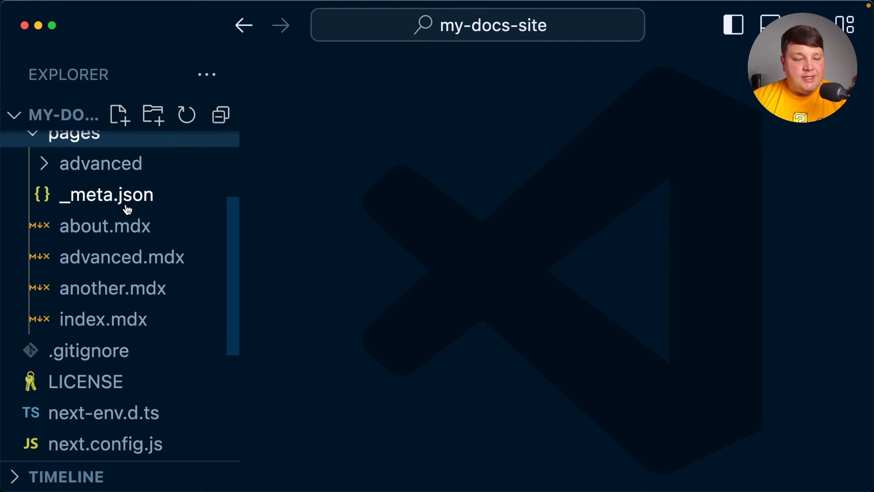
pyautogui.scroll(-3)
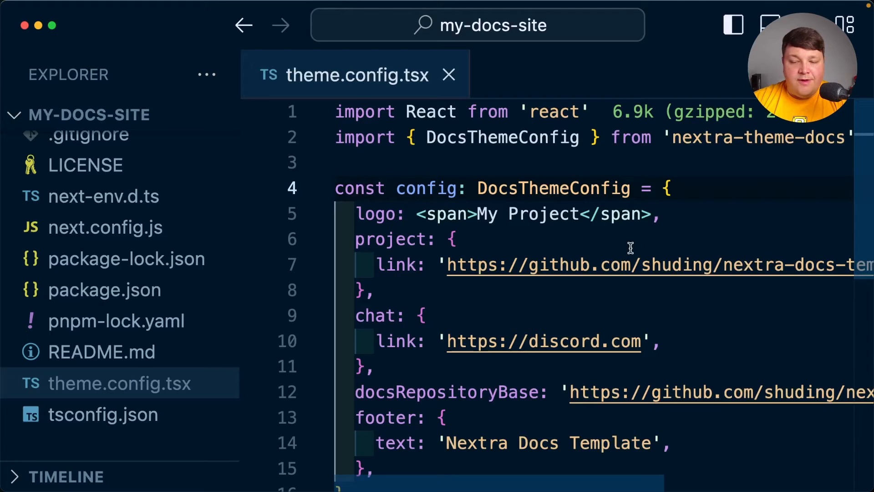
# Replace the repository owner in theme.config.tsx's project link, typing 'my-docs-site'.
pyautogui.doubleClick(675, 264)
pyautogui.write('colbyfayock')
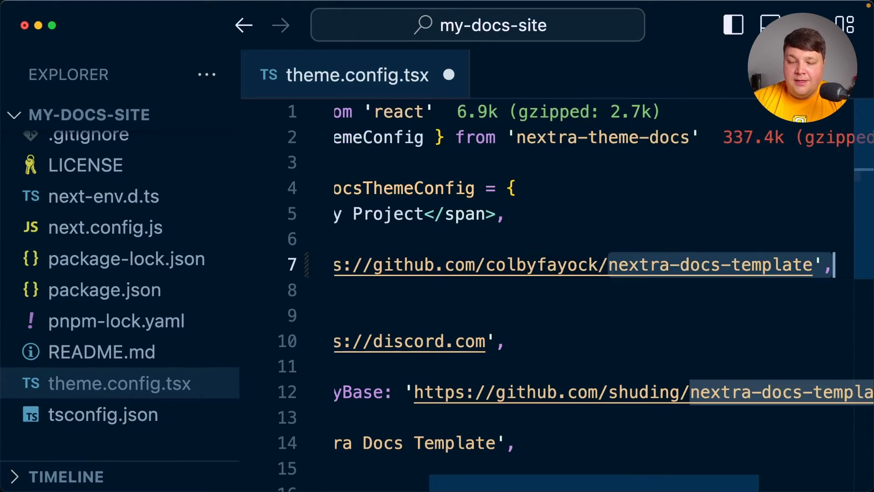
pyautogui.write('my-docs-site')
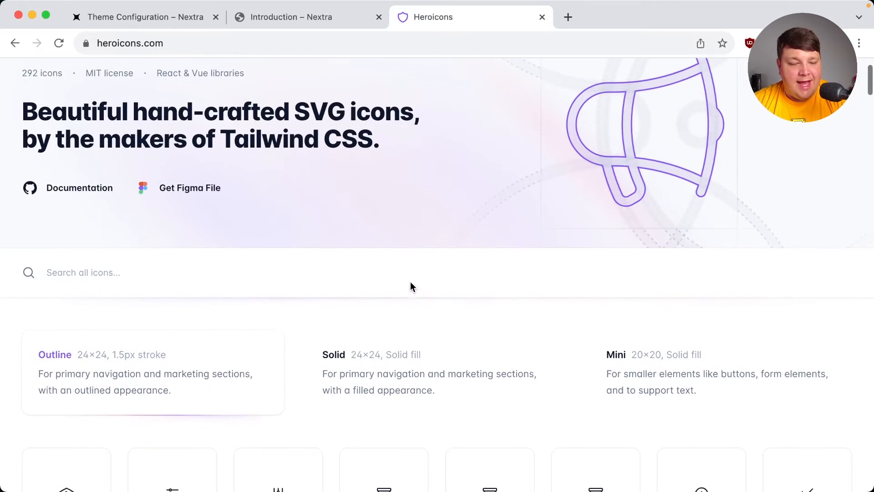
# Search Heroicons for 'rock' to find rocket icons.
pyautogui.write('rock')
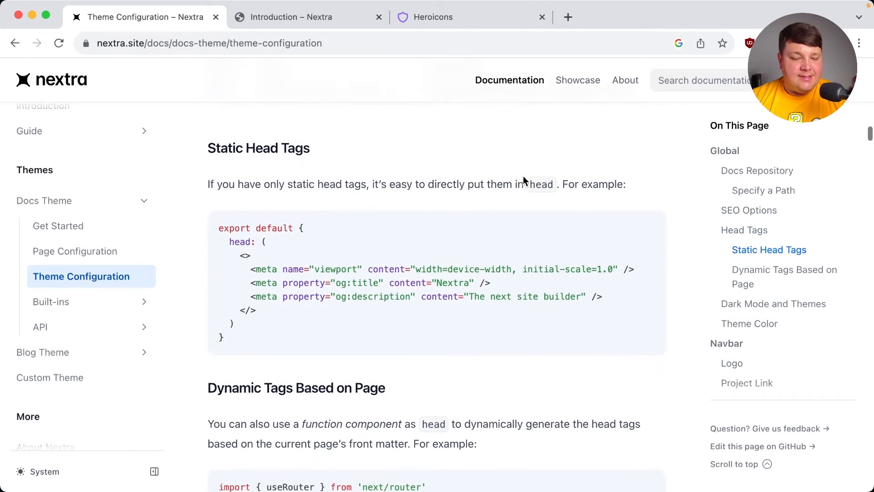
# Scroll to the Theme Color docs and drag the hue slider to a purple shade near 282deg.
pyautogui.scroll(-3)
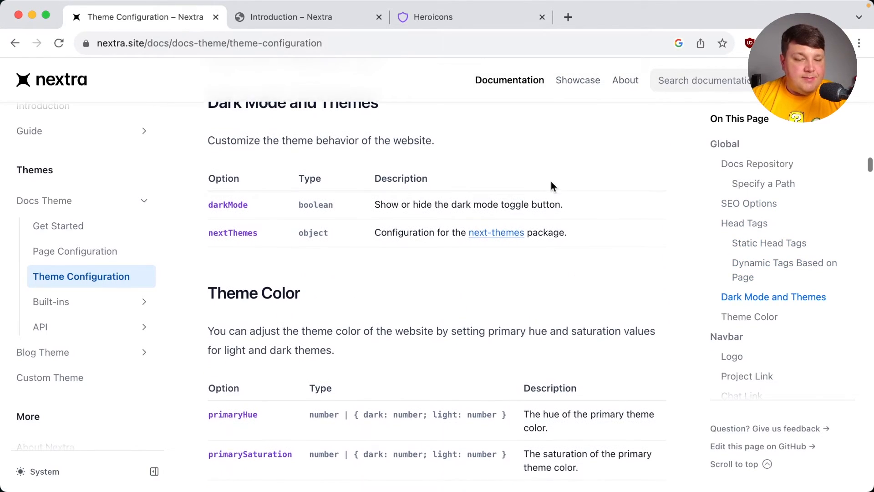
pyautogui.scroll(-3)
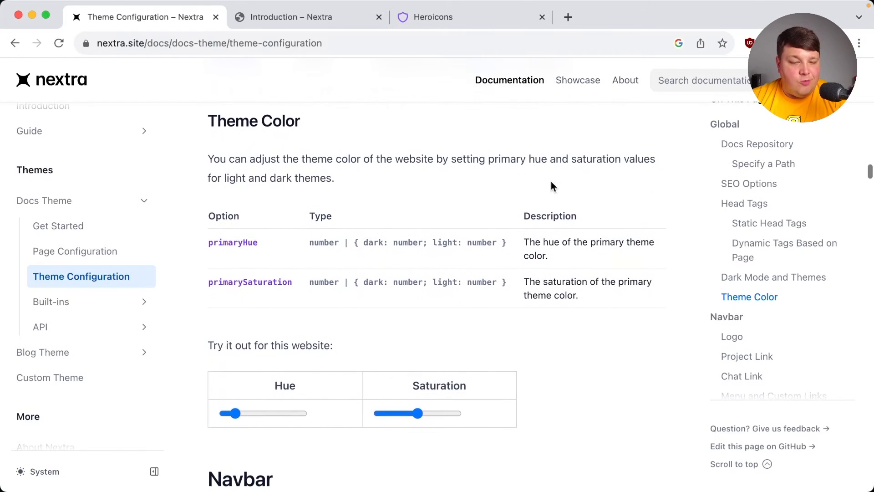
pyautogui.scroll(-3)
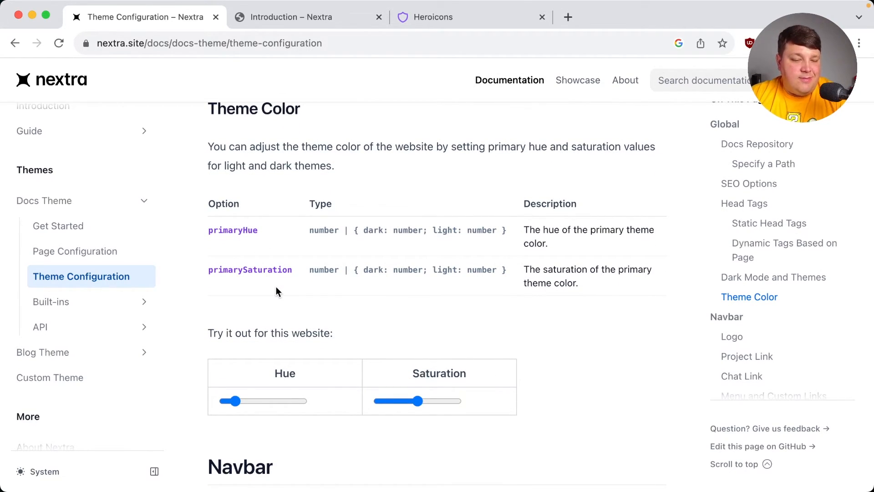
pyautogui.moveTo(241, 364)
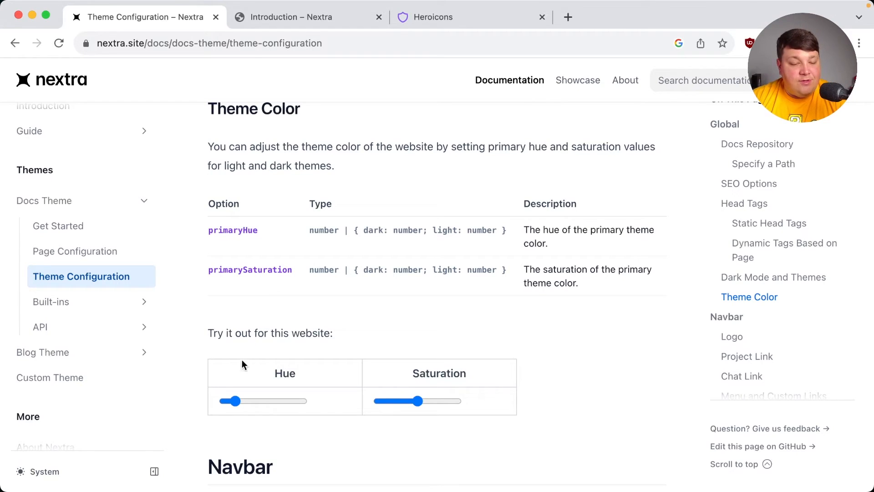
pyautogui.moveTo(236, 400); pyautogui.dragTo(272, 400)
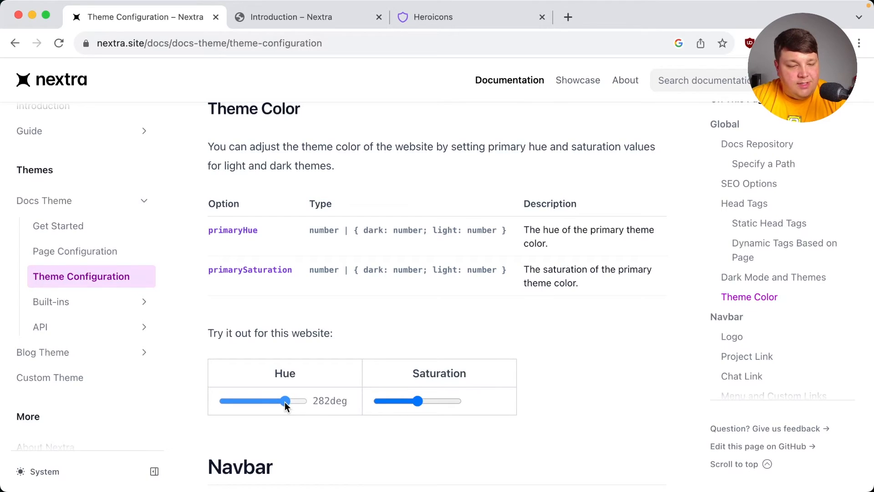
pyautogui.moveTo(285, 400); pyautogui.dragTo(271, 400)
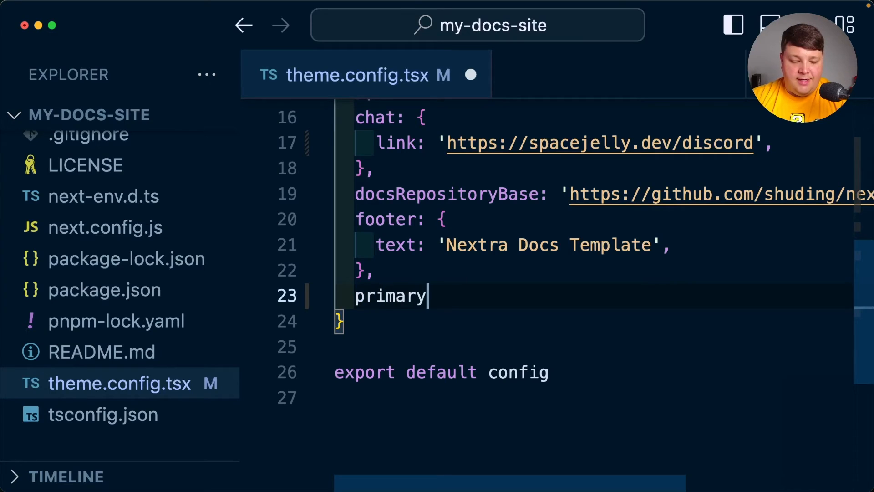
# Add primaryHue: 277 to the config object in theme.config.tsx.
pyautogui.write('Hue: 277')
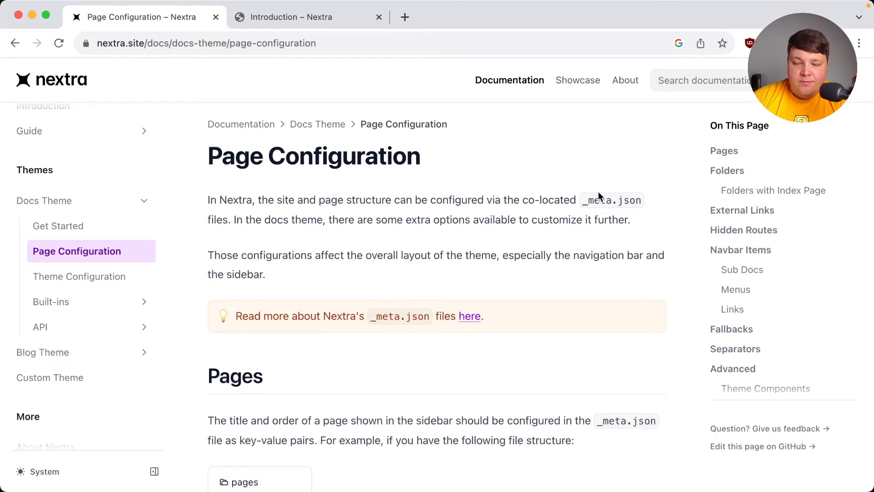
pyautogui.moveTo(735, 226)
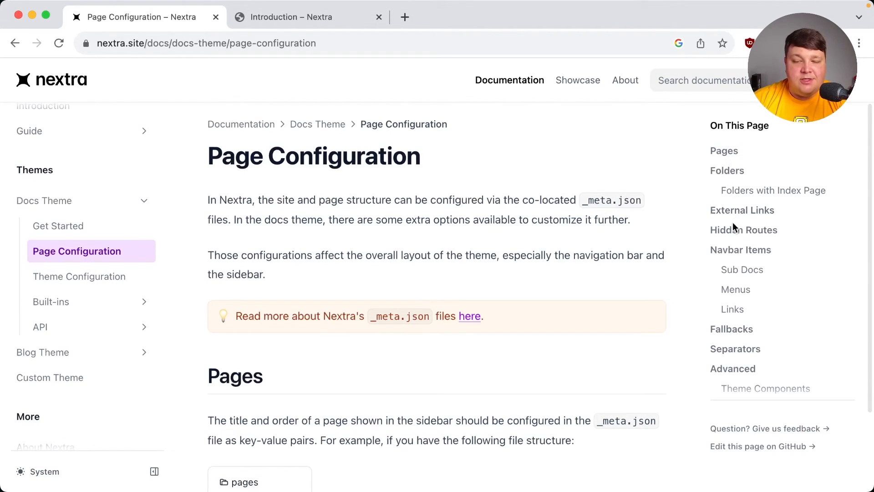
# Jump to Advanced on Nextra's Page Configuration page and scroll through Theme Components and Layouts.
pyautogui.click(733, 368)
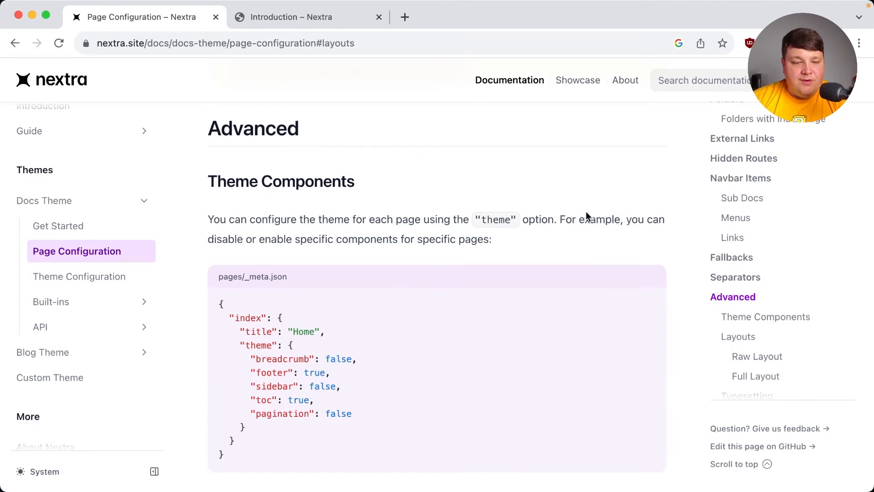
pyautogui.moveTo(205, 181)
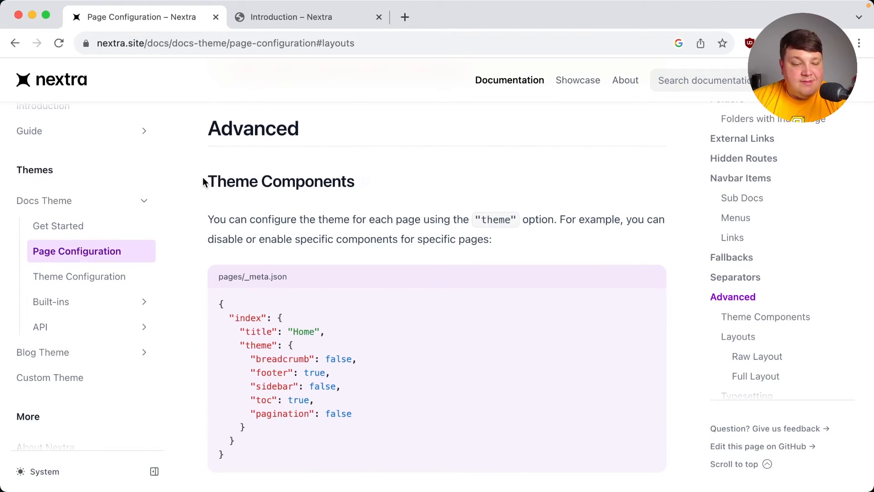
pyautogui.scroll(-3)
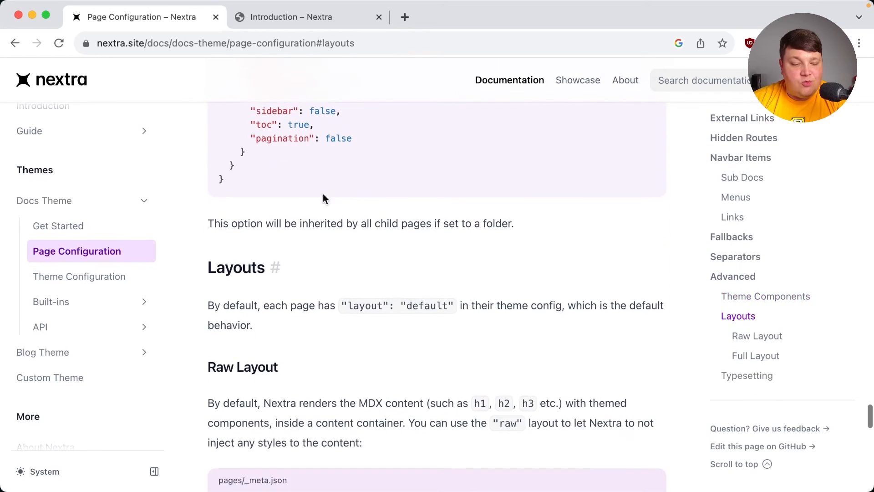
pyautogui.scroll(-3)
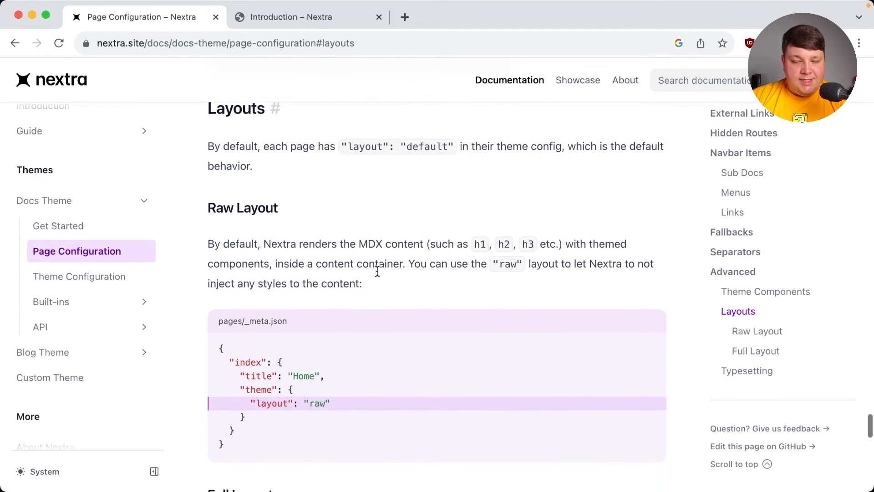
pyautogui.scroll(-3)
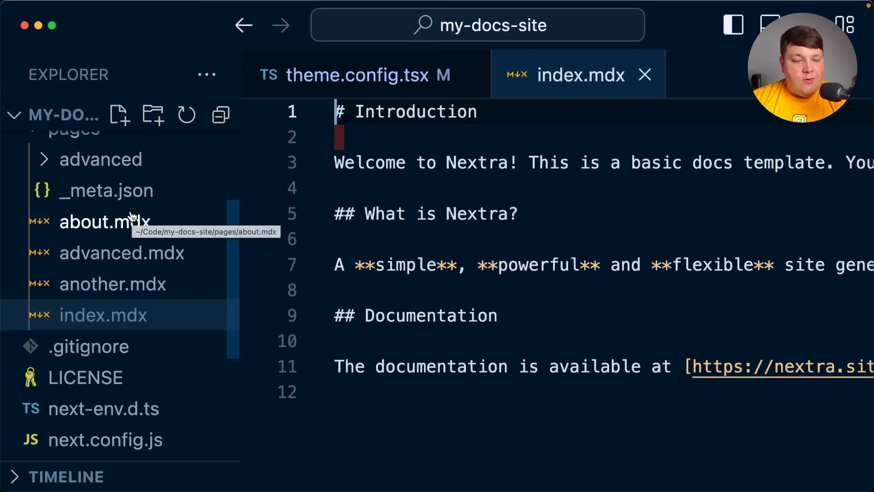
pyautogui.moveTo(107, 191)
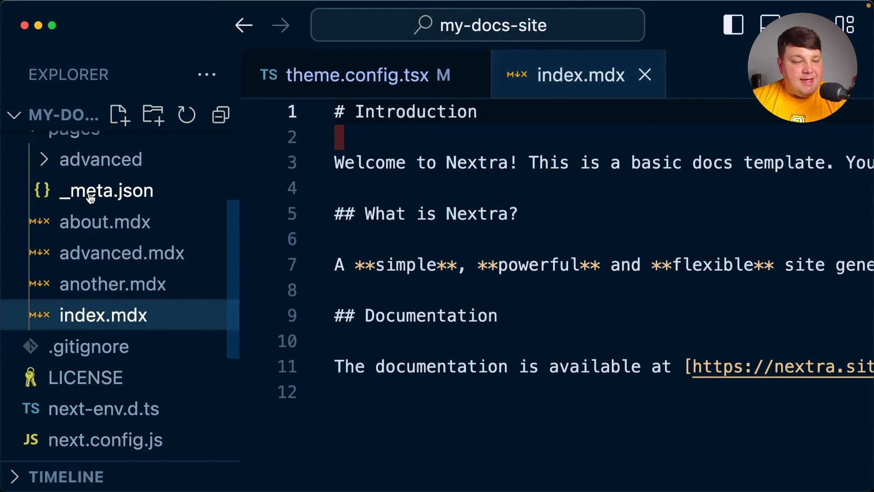
# In _meta.json, make index an object titled "Introduction" with a theme block starting a layout key.
pyautogui.click(106, 191)
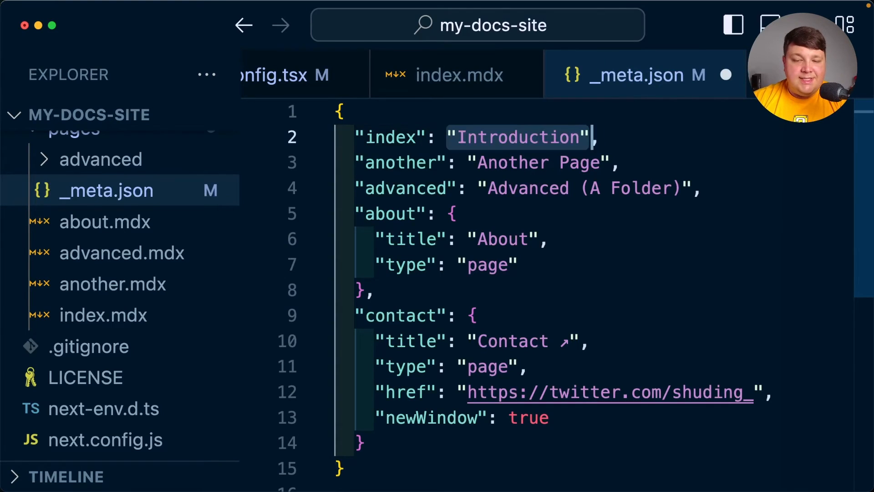
pyautogui.write('{')
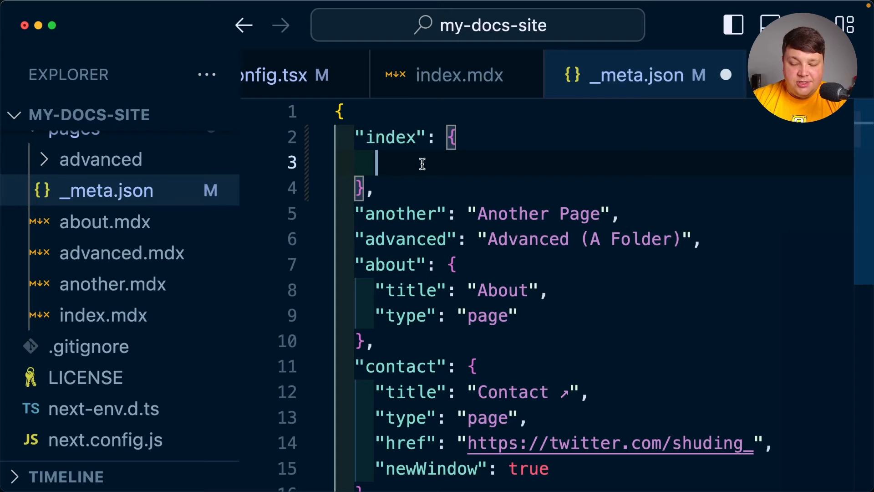
pyautogui.write('"title":')
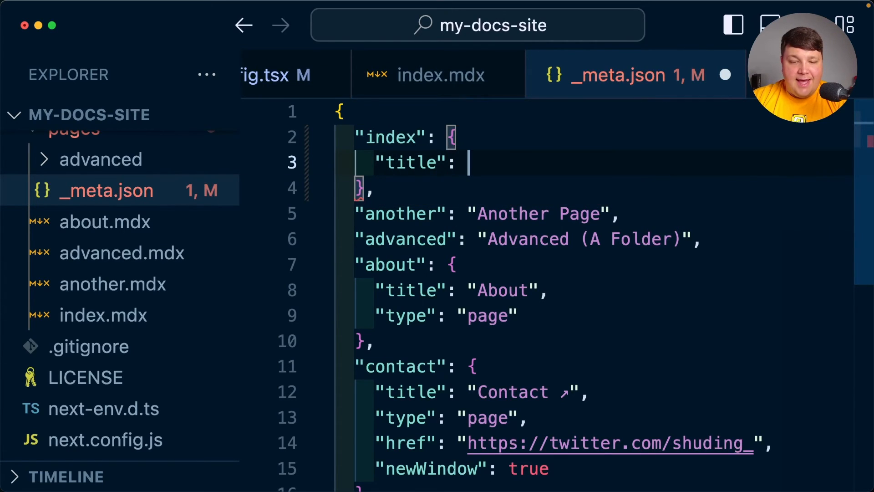
pyautogui.write('"Introduction",')
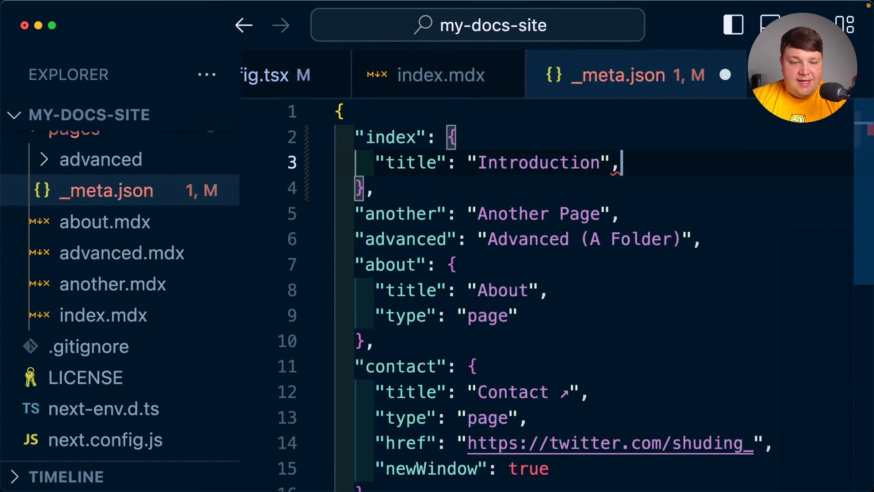
pyautogui.write('"theme":')
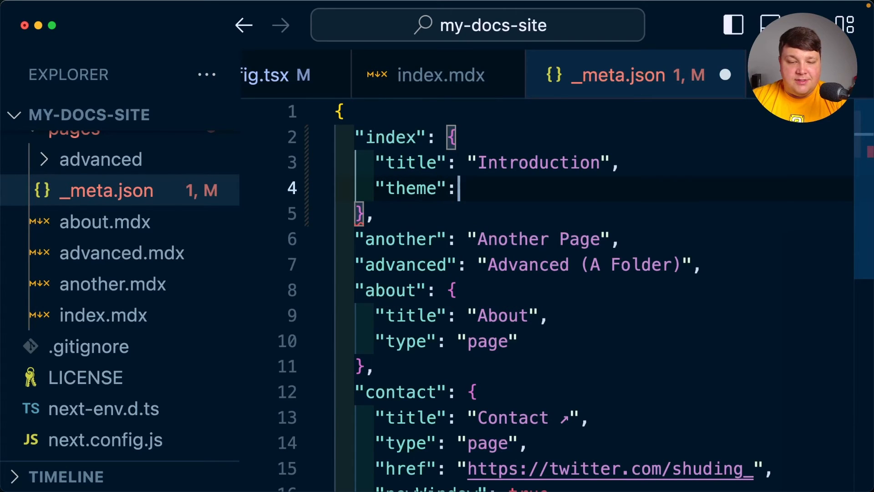
pyautogui.write('{')
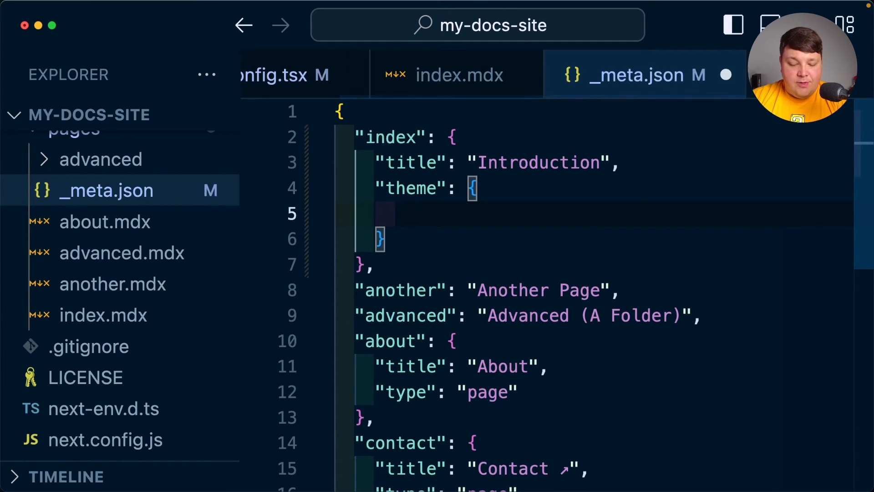
pyautogui.write('"layout":L')
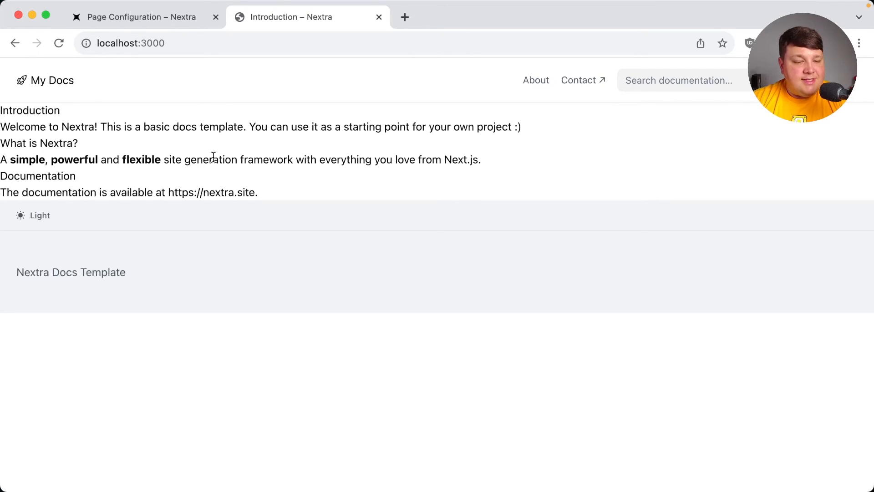
# Preview the layout on localhost:3000, select the layout value, and compare Another Page with Introduction.
pyautogui.moveTo(0, 109); pyautogui.dragTo(62, 127)
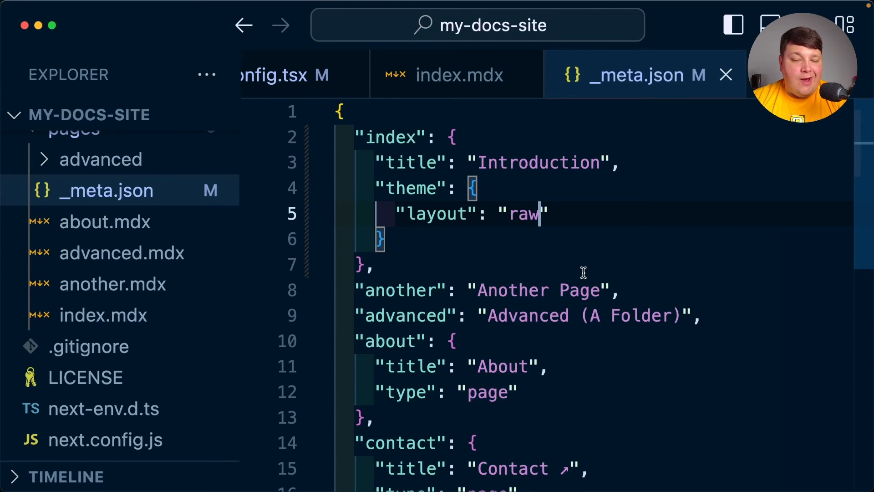
pyautogui.doubleClick(523, 214)
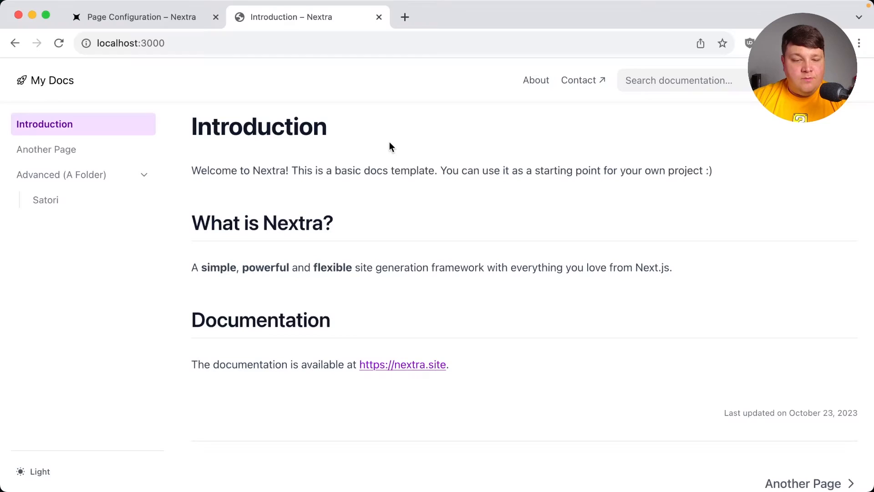
pyautogui.moveTo(253, 291)
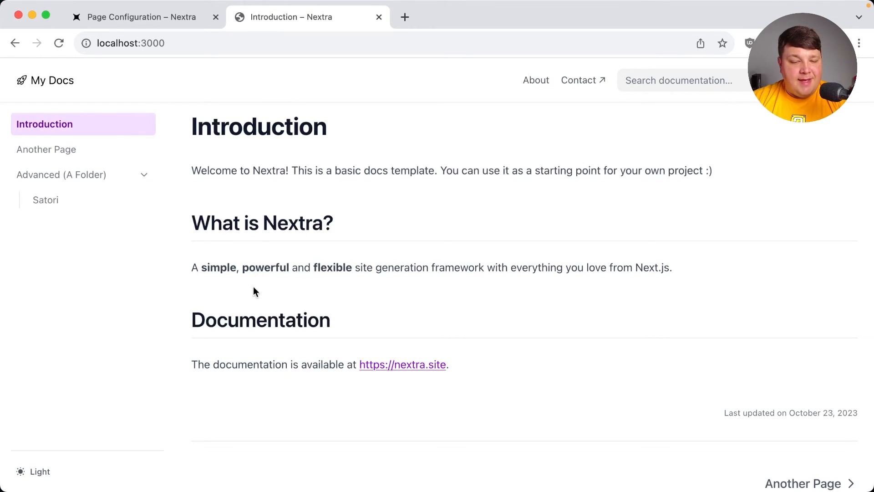
pyautogui.moveTo(196, 123)
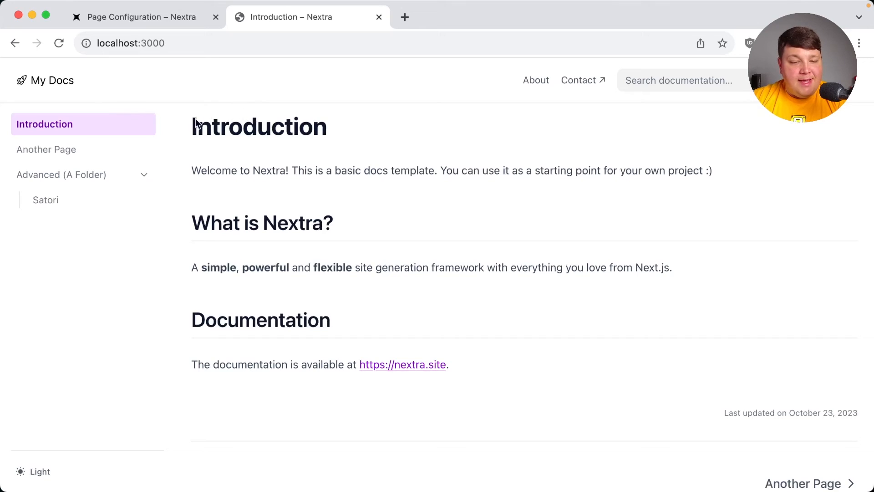
pyautogui.click(47, 149)
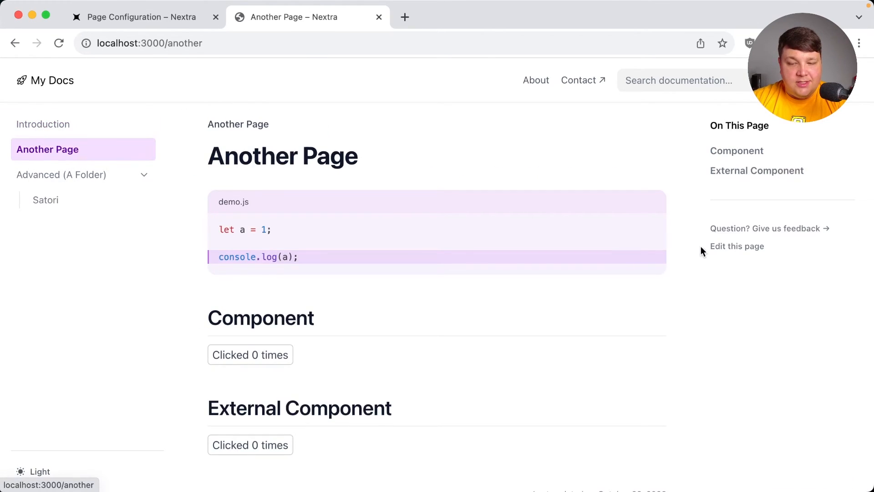
pyautogui.click(44, 124)
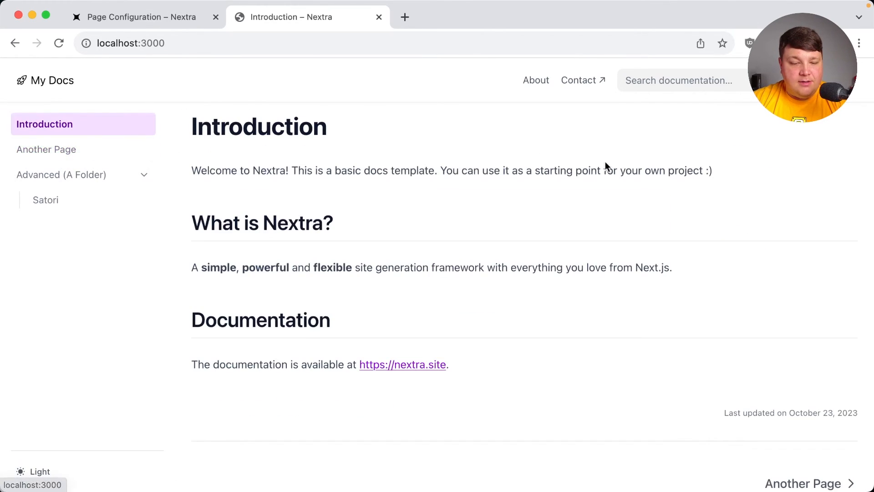
pyautogui.moveTo(259, 168)
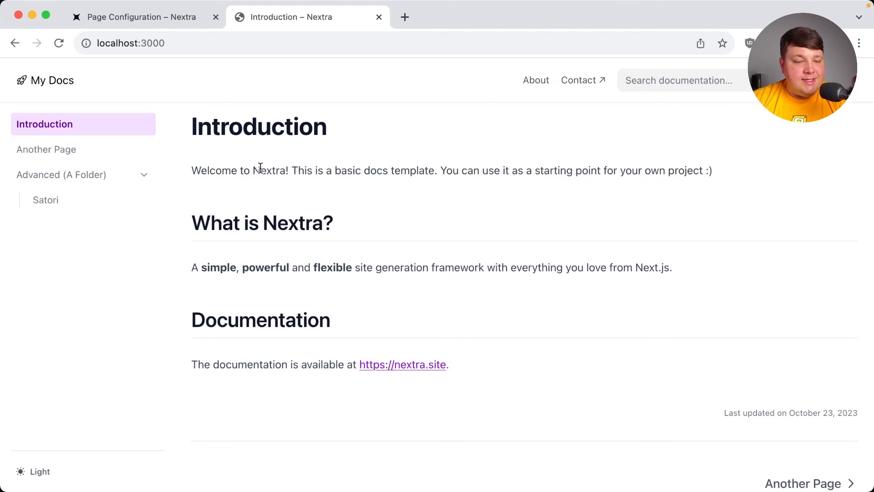
pyautogui.moveTo(103, 256)
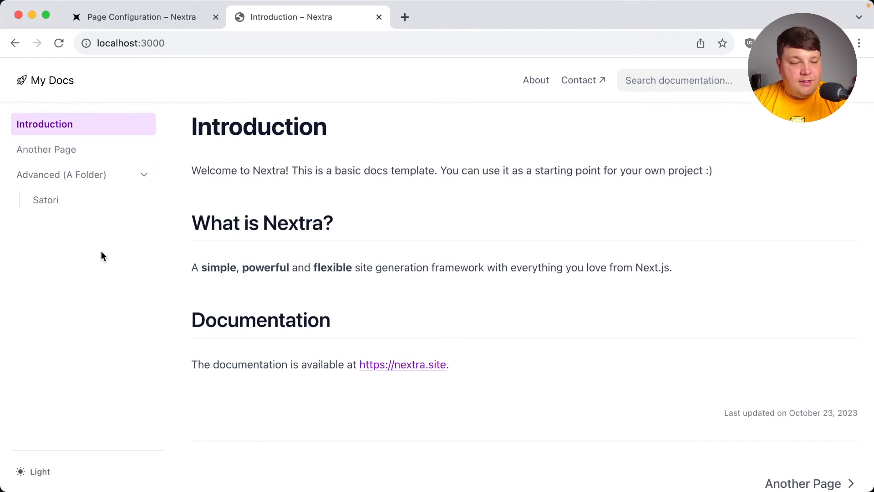
pyautogui.click(139, 17)
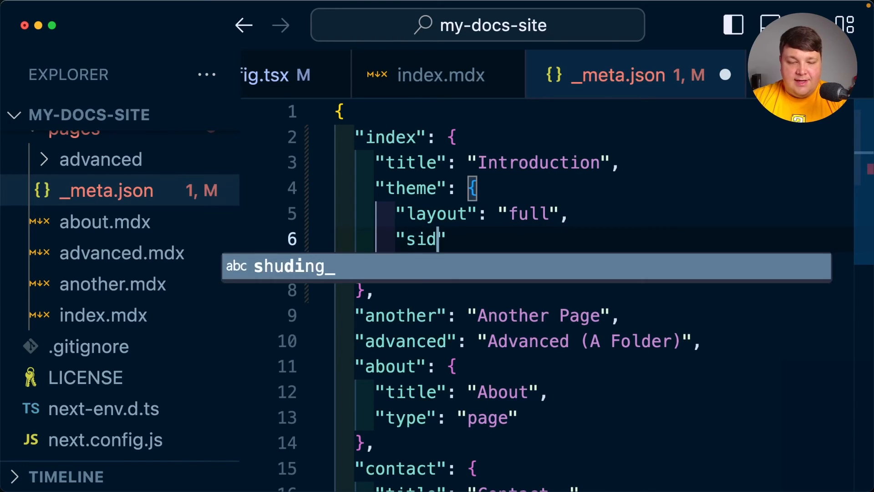
# Finish the theme's "sidebar": false setting for the Introduction entry.
pyautogui.write('ebar": false')
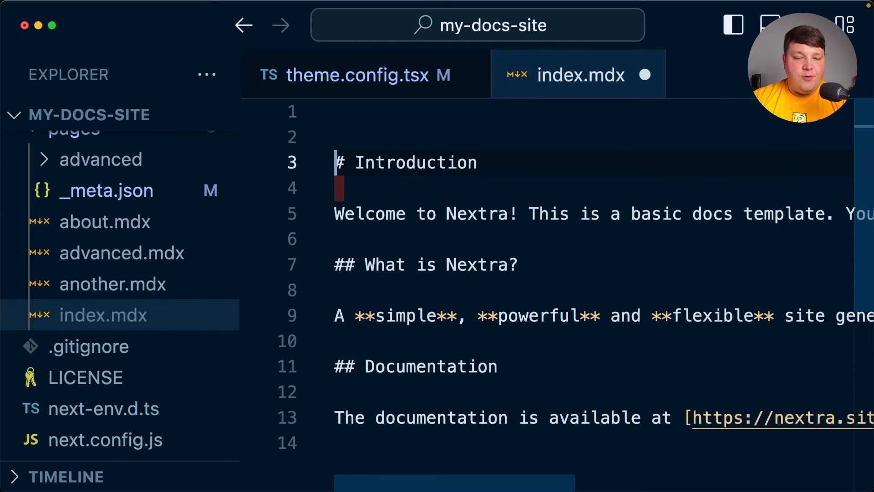
# Define and export the Hero component (const Hero = ()) in index.mdx.
pyautogui.write('const')
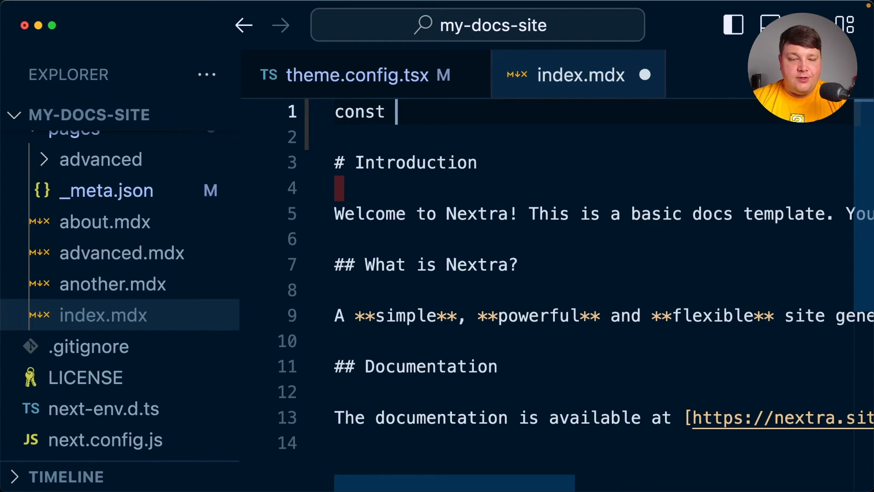
pyautogui.write('export')
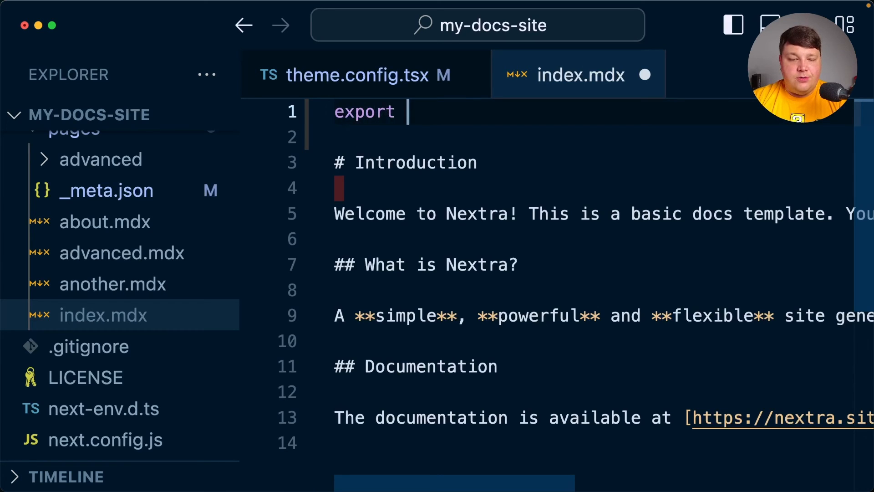
pyautogui.write('const Hero = () => {')
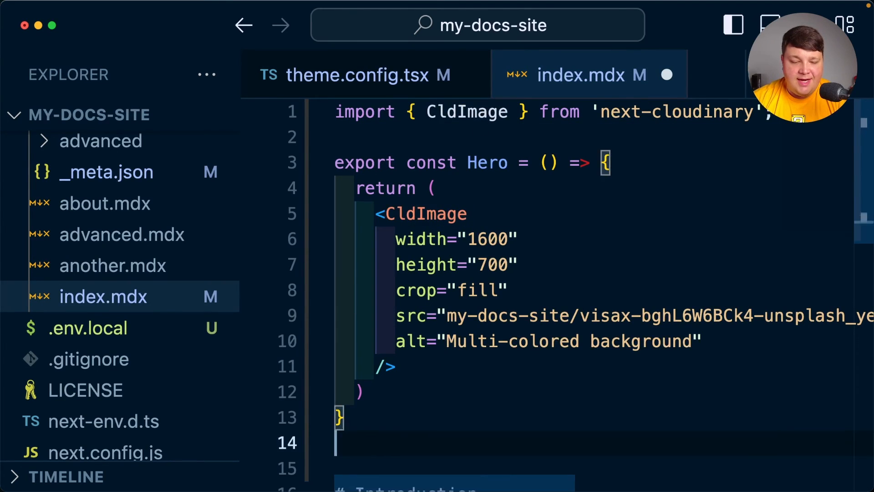
# Place <Hero /> above the heading and wrap the page content in <Wrapper>.
pyautogui.write('<Hero />')
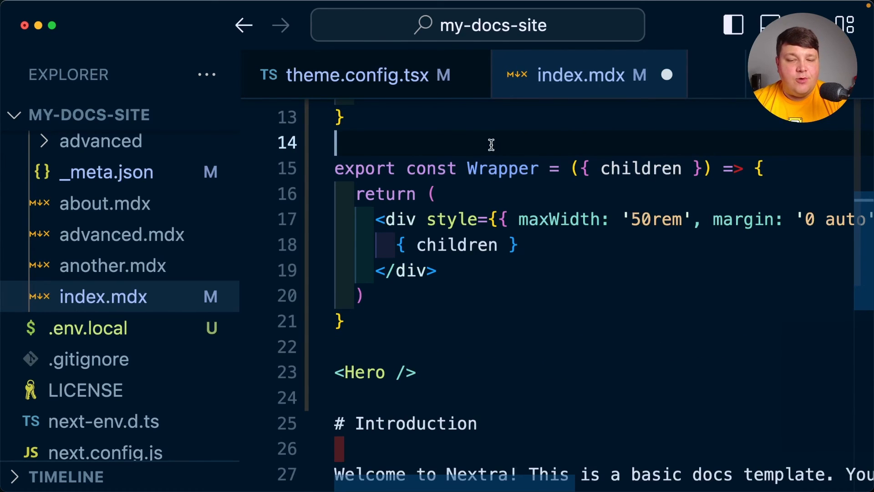
pyautogui.doubleClick(450, 219)
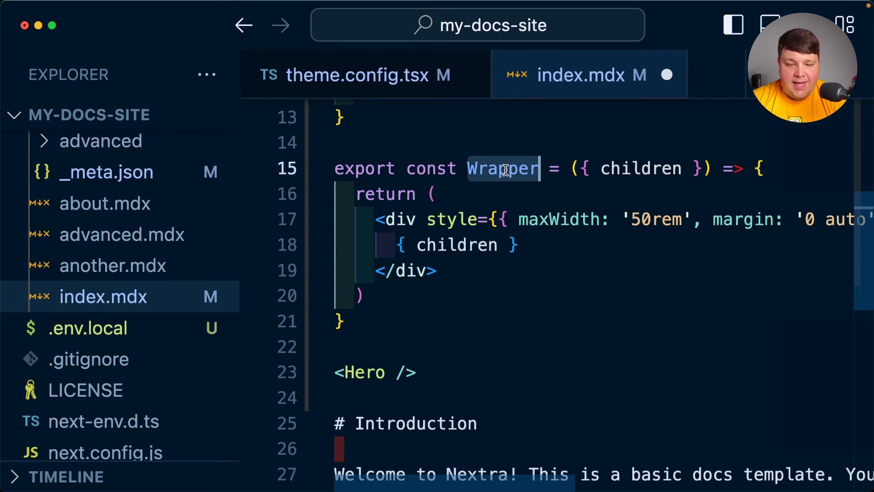
pyautogui.write('<Wrapper')
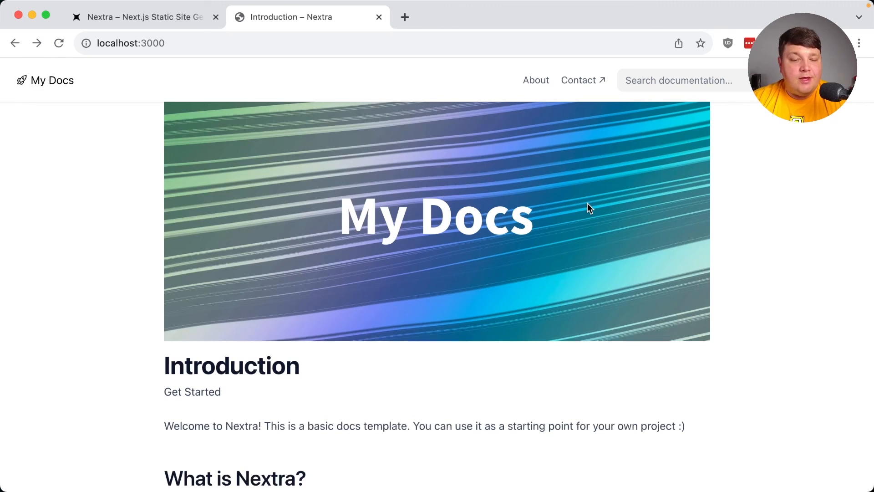
pyautogui.moveTo(173, 392)
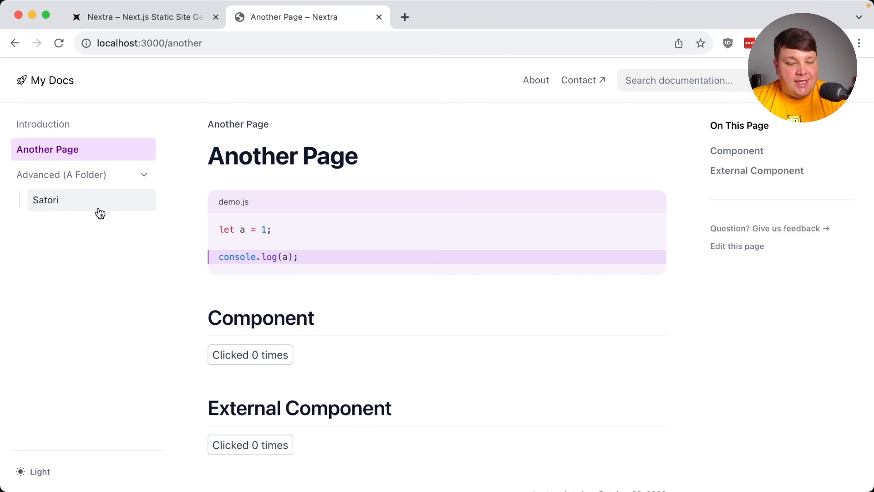
pyautogui.moveTo(99, 220)
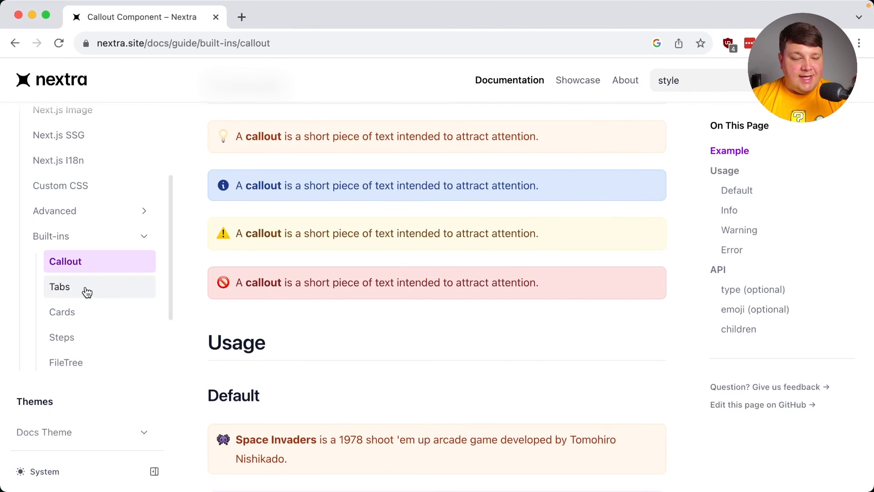
# Look at Nextra's Tabs docs, then scroll through the Rendering Tables guide.
pyautogui.click(59, 287)
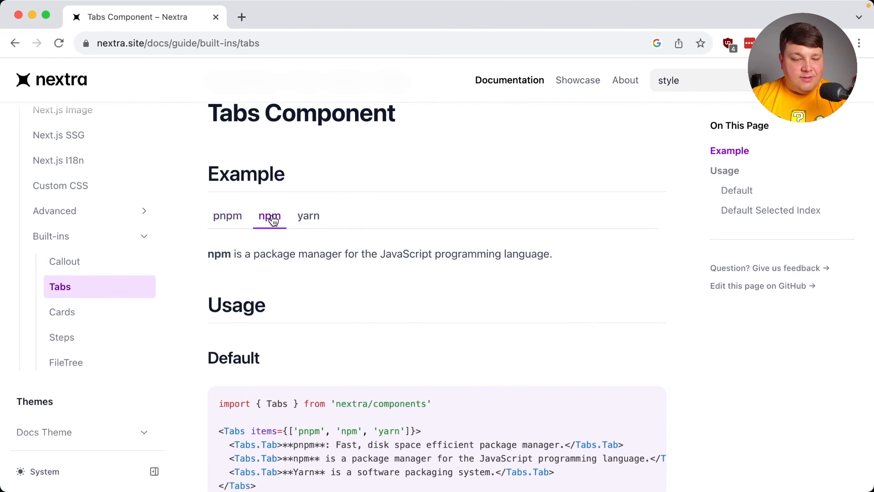
pyautogui.click(88, 327)
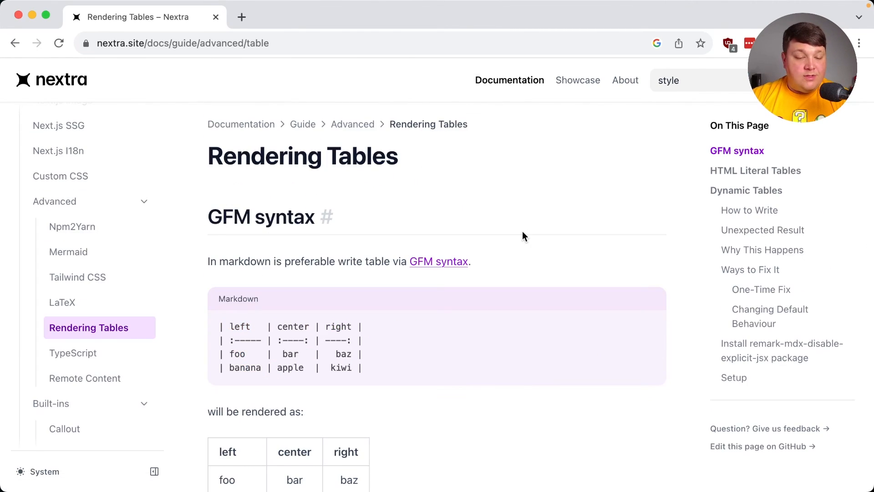
pyautogui.scroll(-3)
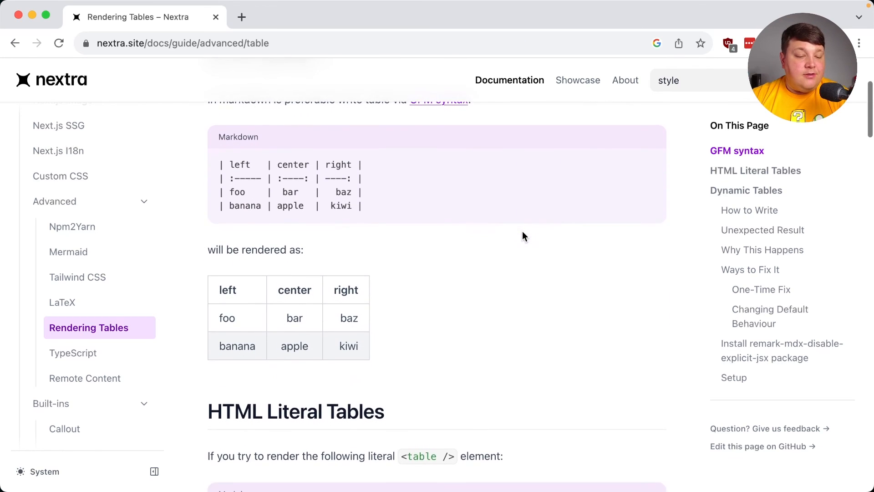
pyautogui.scroll(-3)
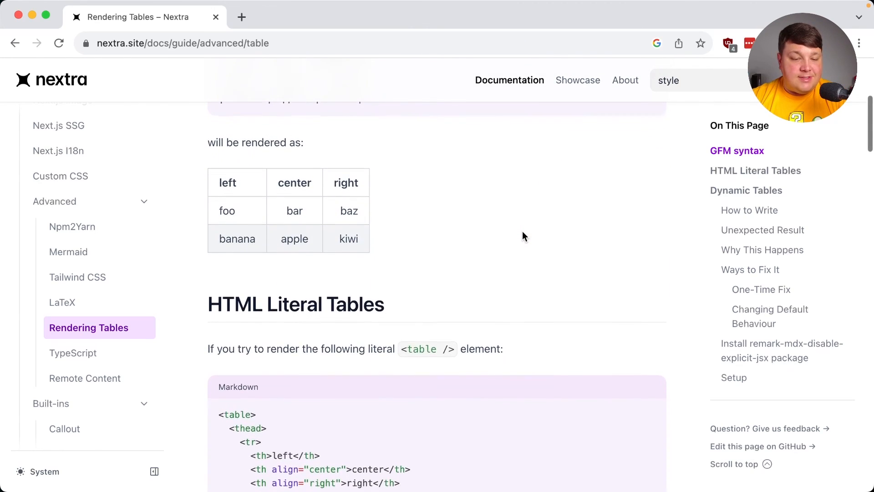